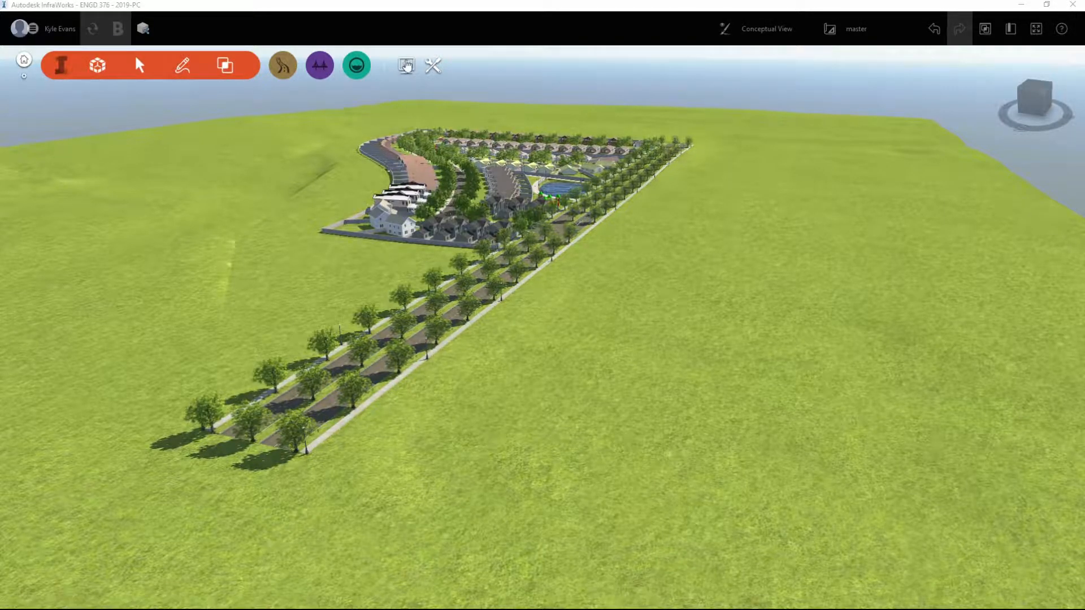
mouse_move(404, 71)
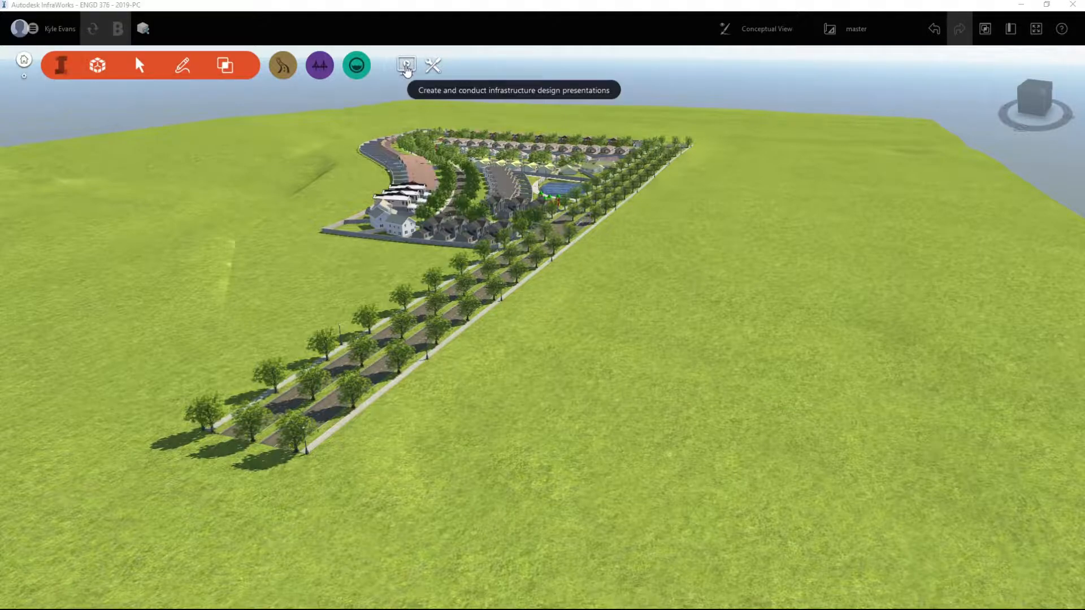
Step: Show the Presentation tools for storyboards, snapshots and sun and sky
click(407, 67)
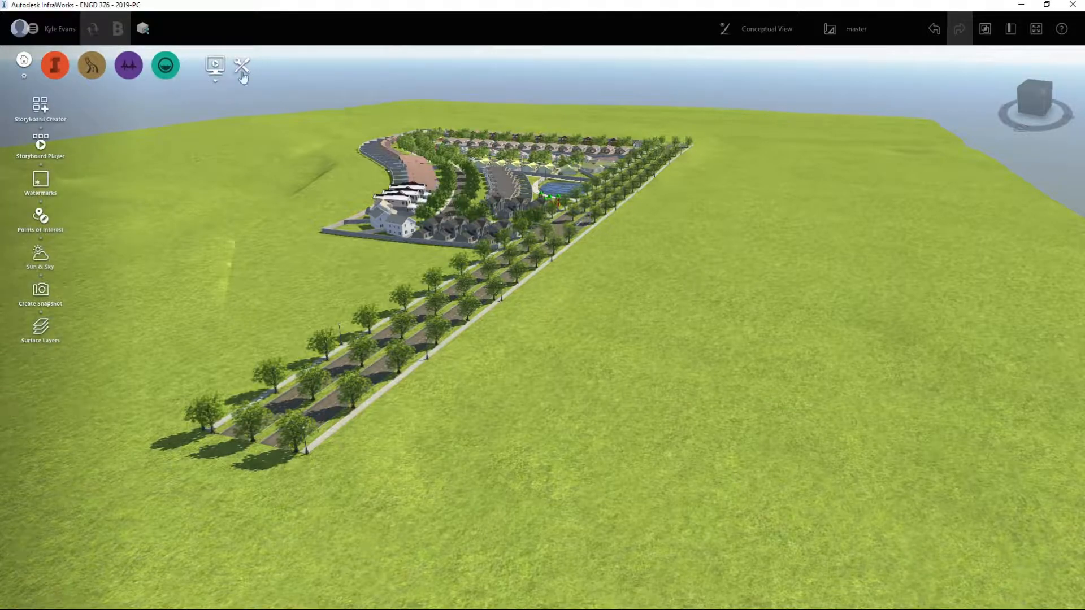
mouse_move(217, 67)
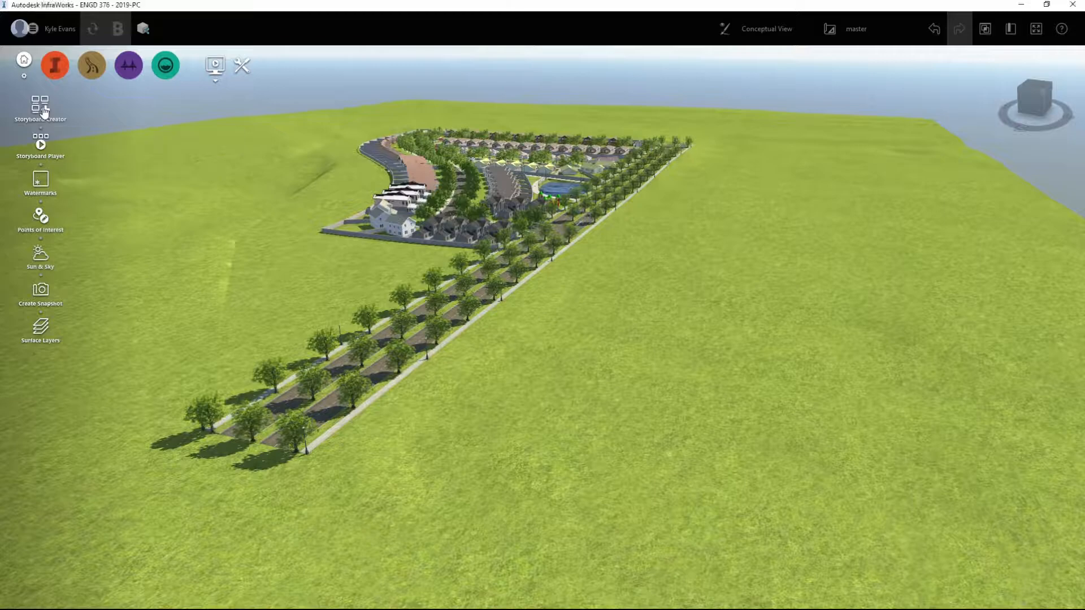
Step: Open the Storyboard Creator with an empty storyboard named Storyboard
click(41, 104)
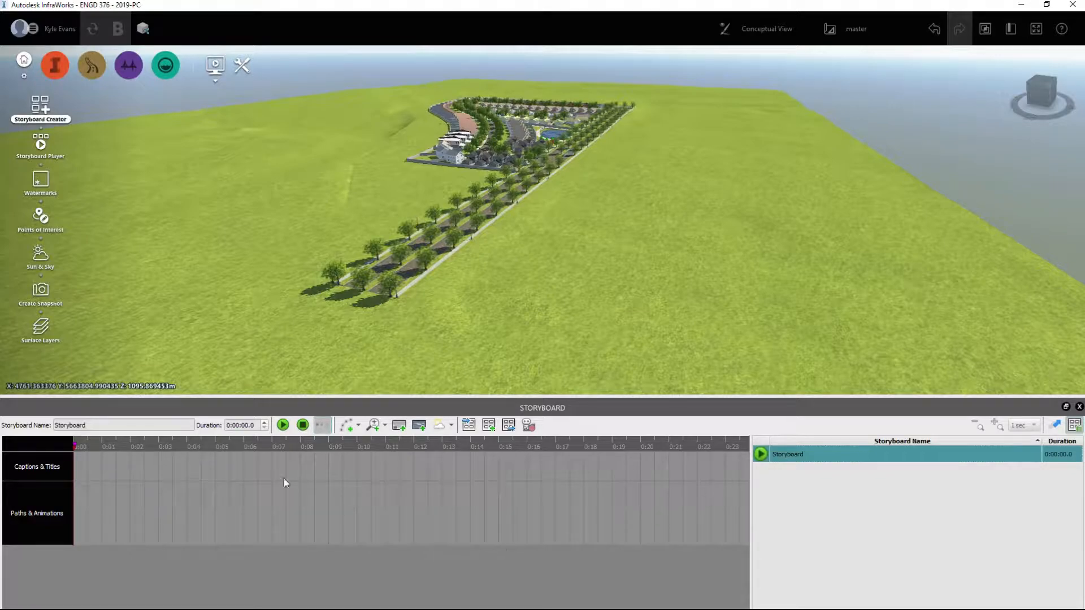
click(840, 454)
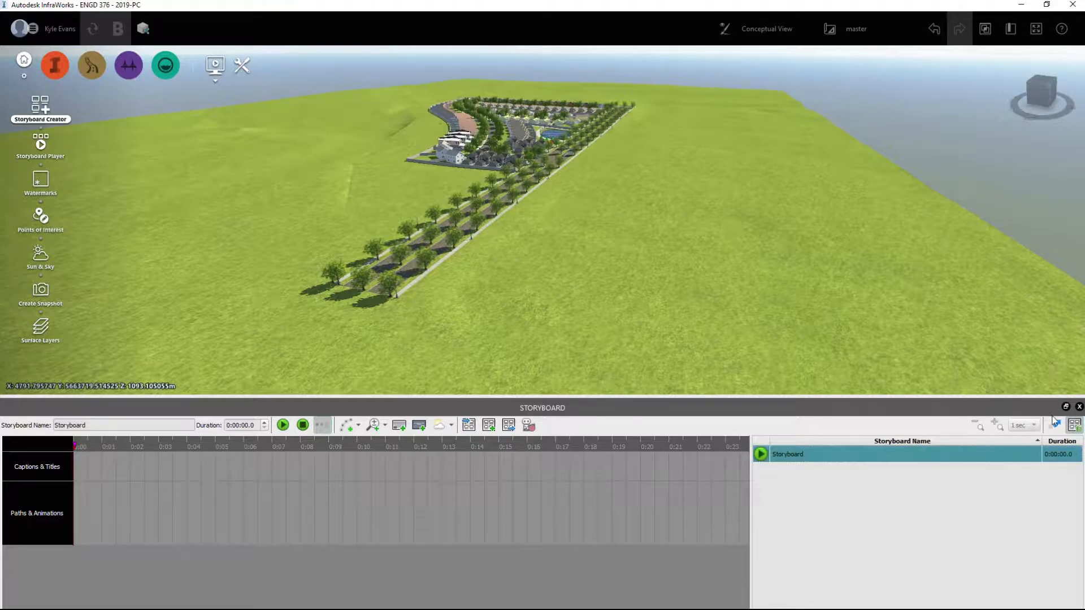
mouse_move(1074, 426)
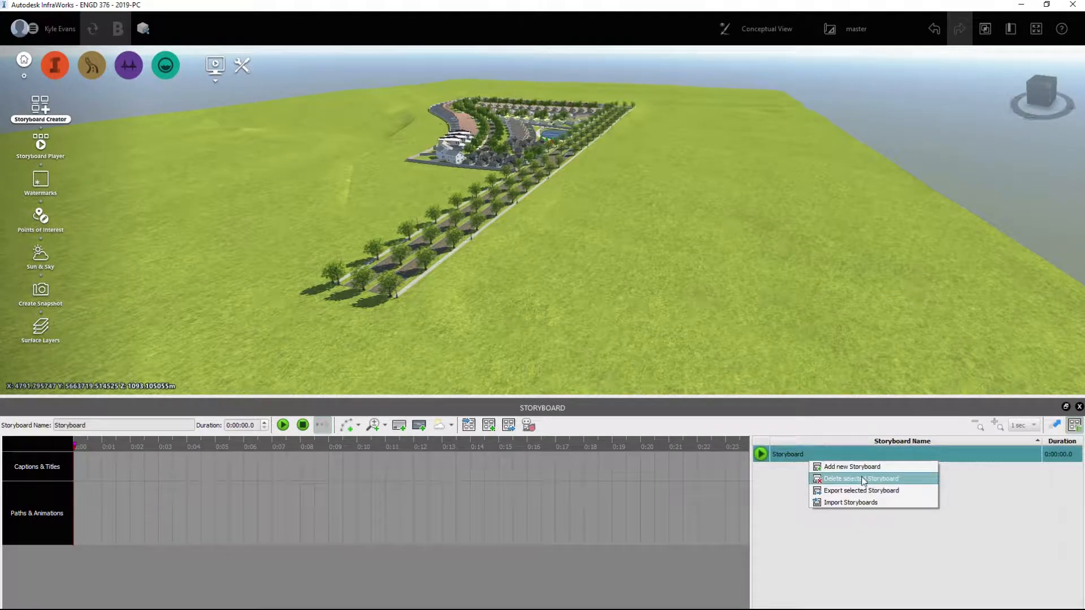
mouse_move(863, 501)
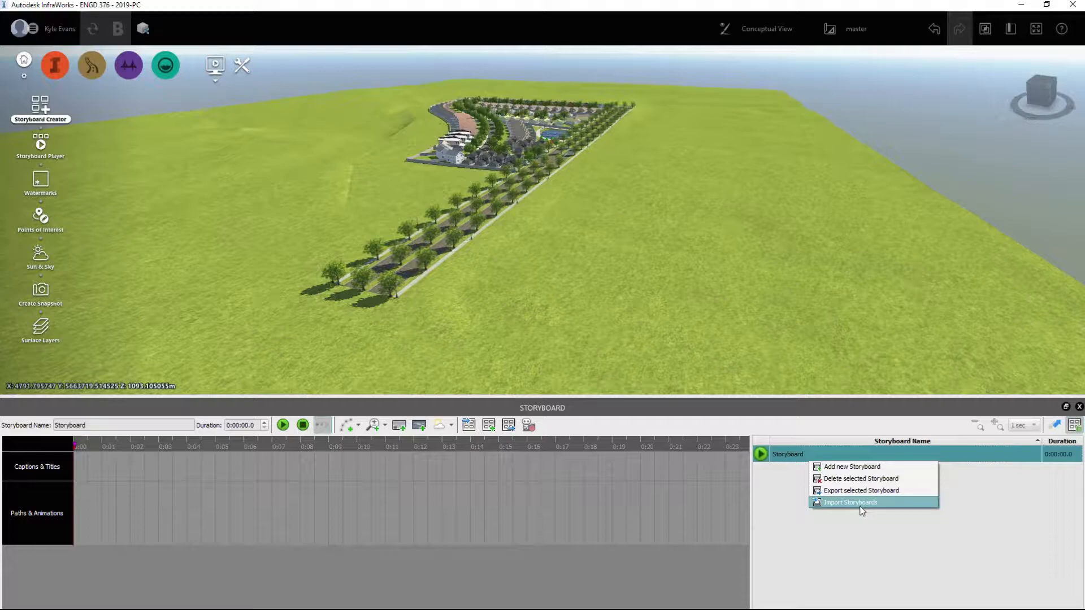
mouse_move(859, 507)
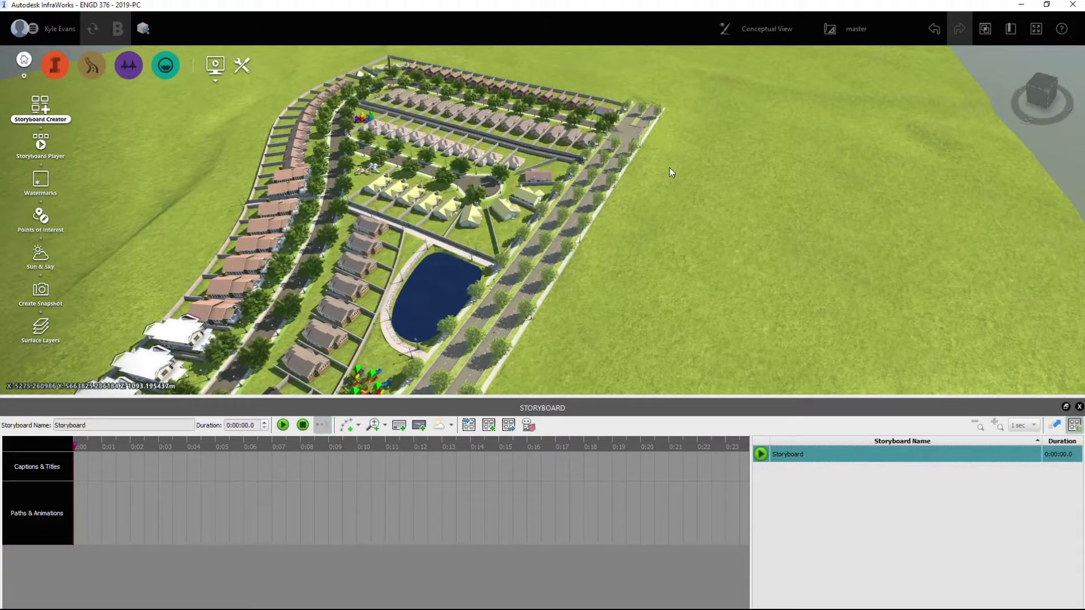
Step: Frame the tree-lined entry road toward the subdivision as the opening shot
drag(669, 172, 437, 129)
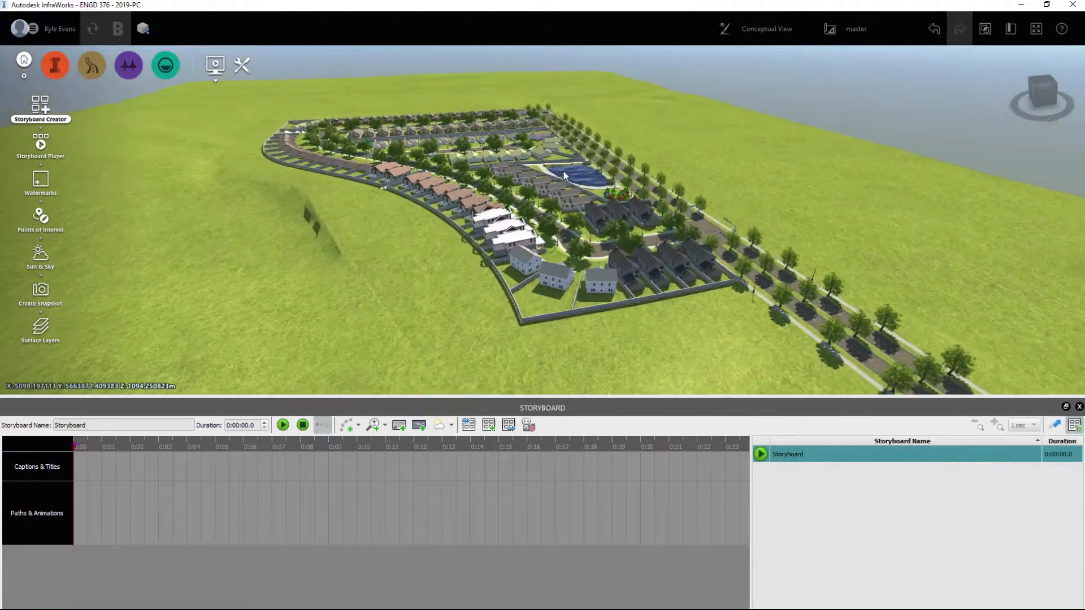
drag(564, 177, 616, 307)
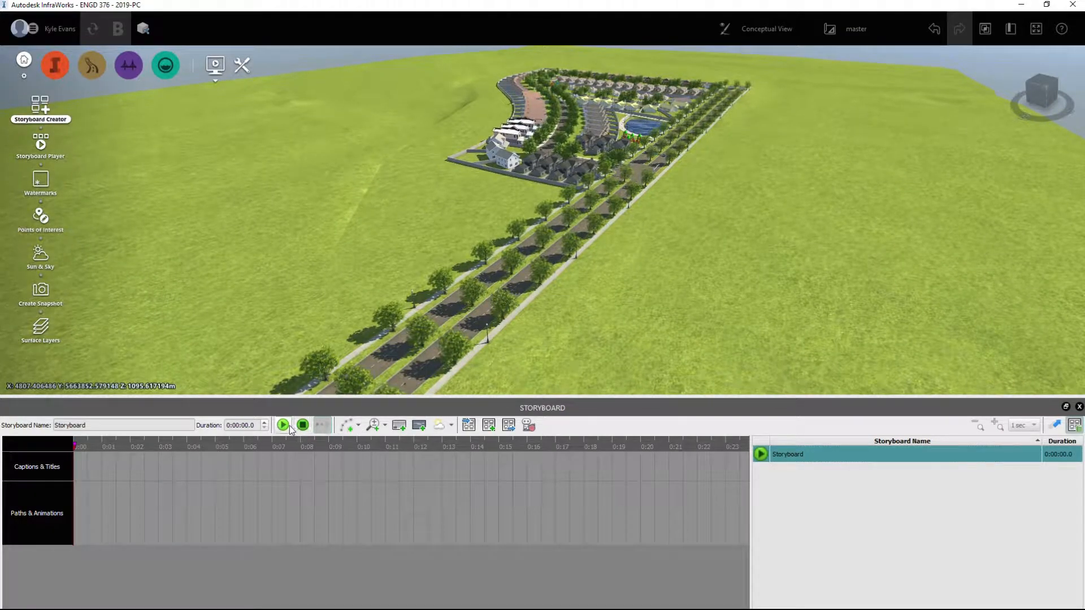
Step: Add camera path Item #1 with a first 3-second keyframe of the entry-road view
click(346, 425)
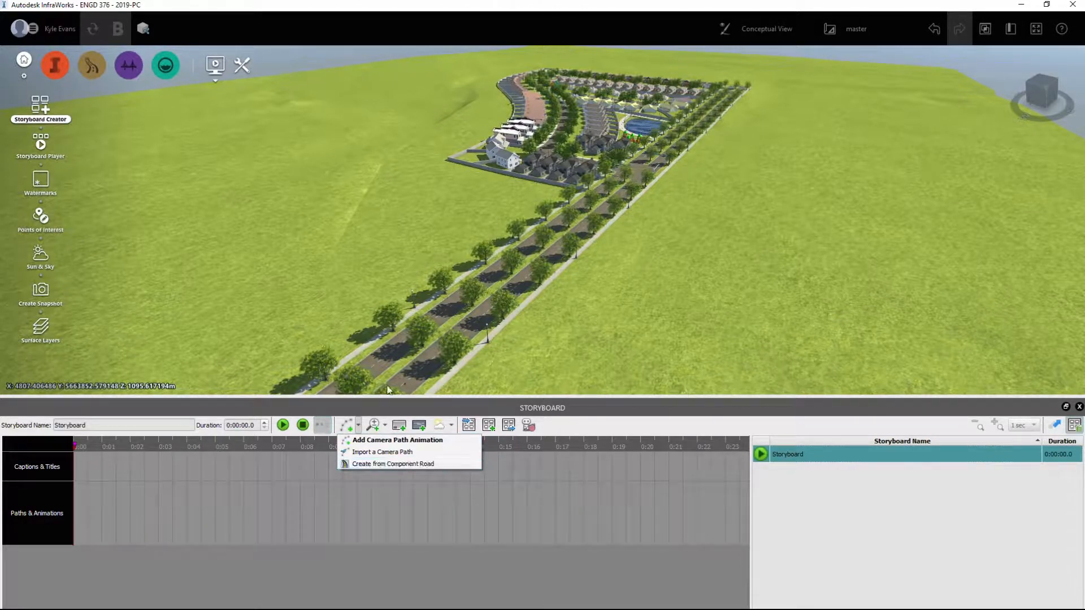
mouse_move(391, 488)
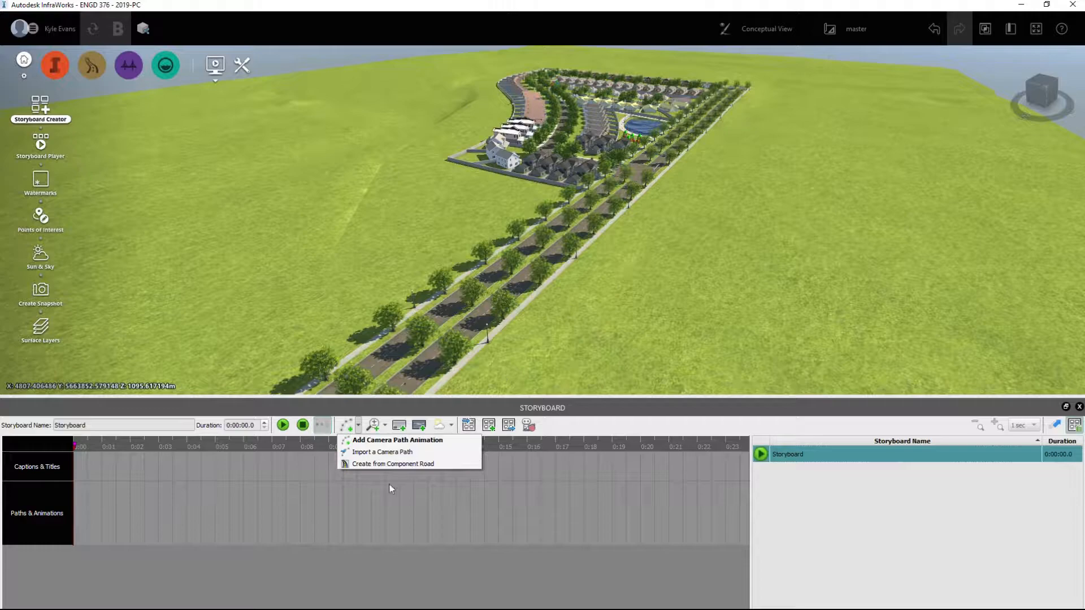
mouse_move(402, 469)
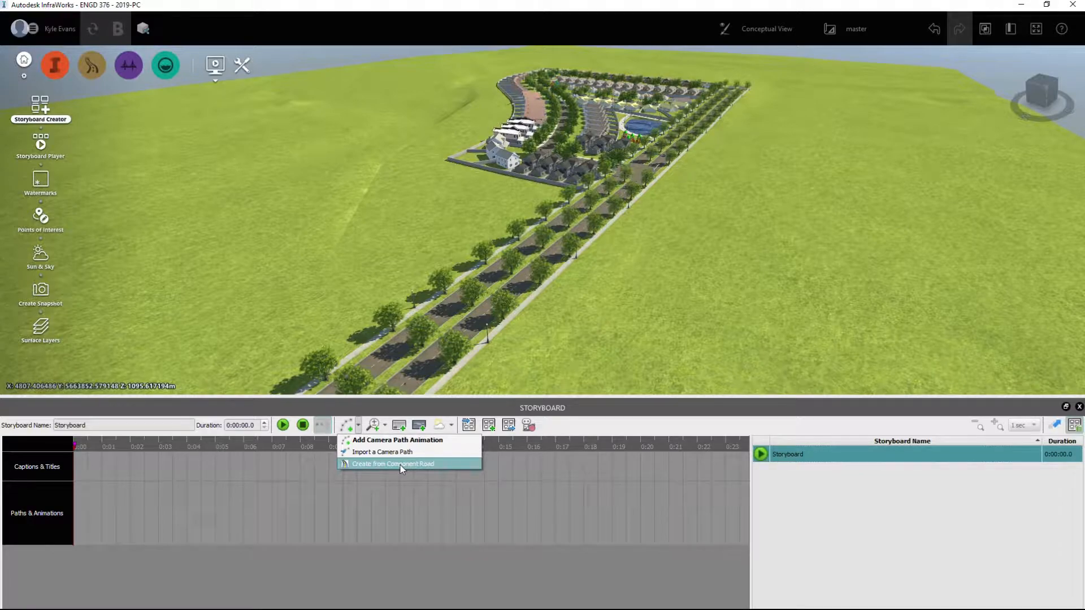
click(395, 463)
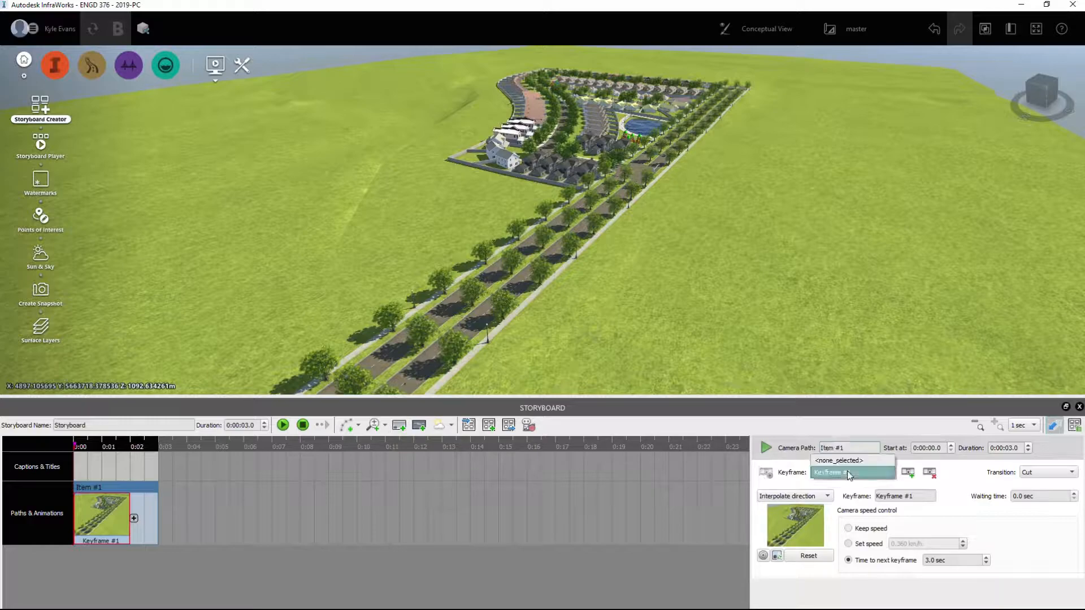
Step: Give Keyframe #1 a Cut transition and a set camera speed of 250 km/h
click(850, 472)
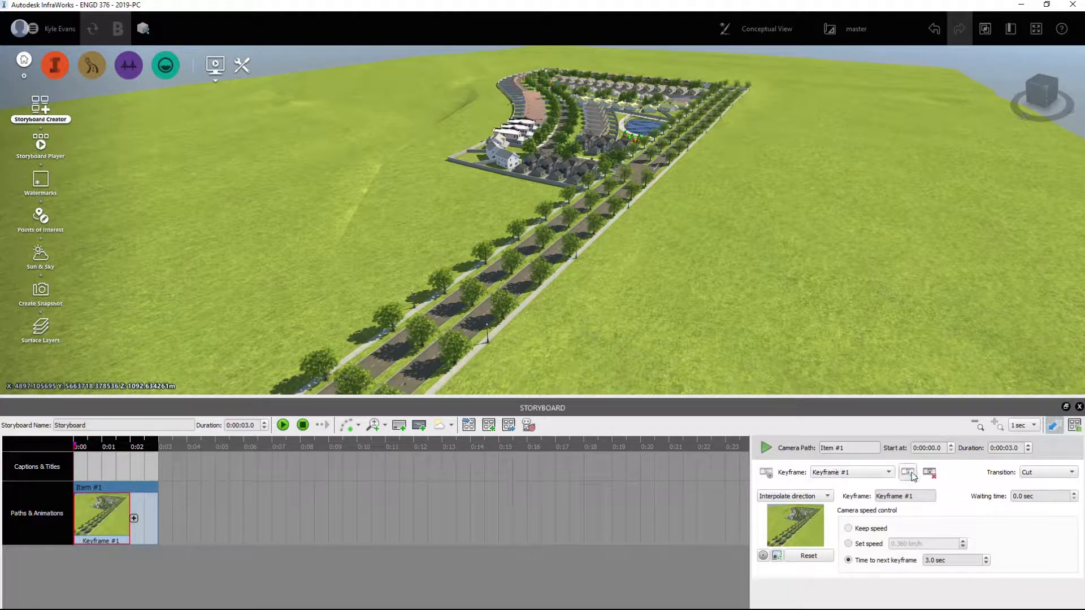
mouse_move(906, 472)
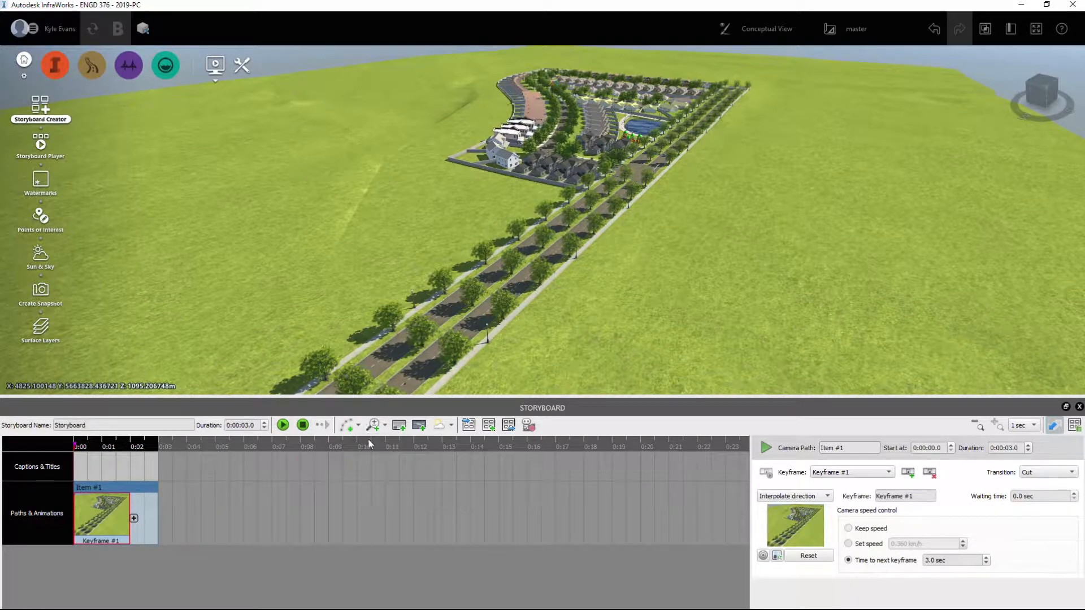
click(345, 425)
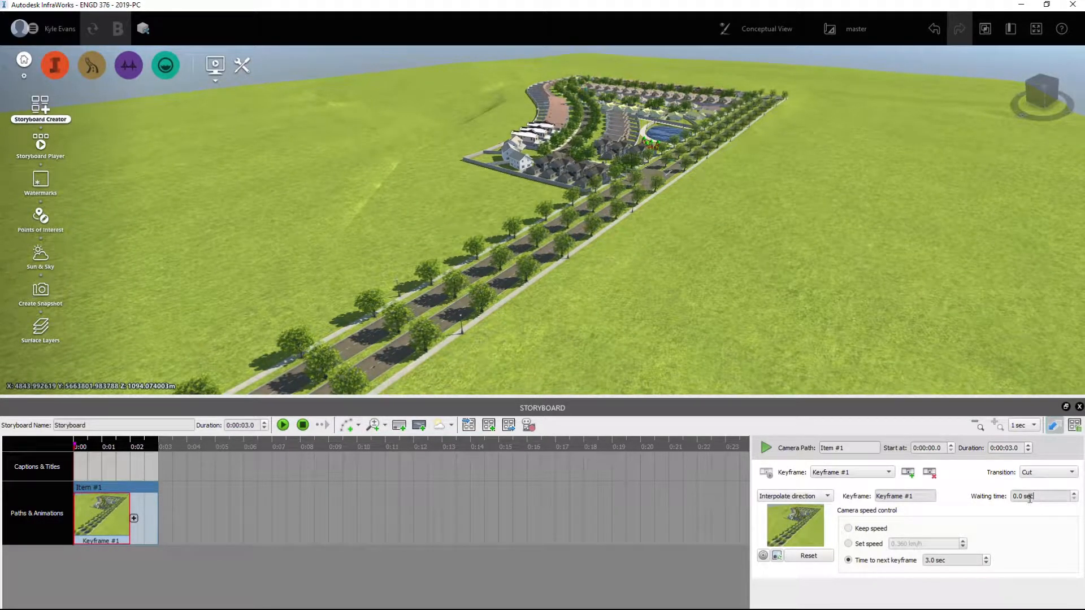
click(1077, 472)
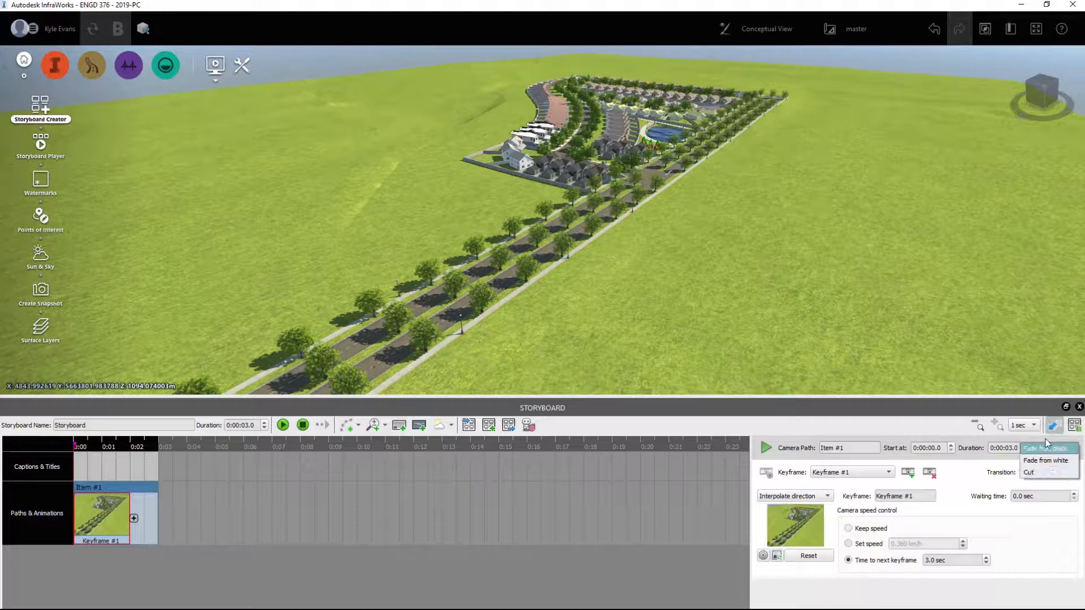
click(1044, 472)
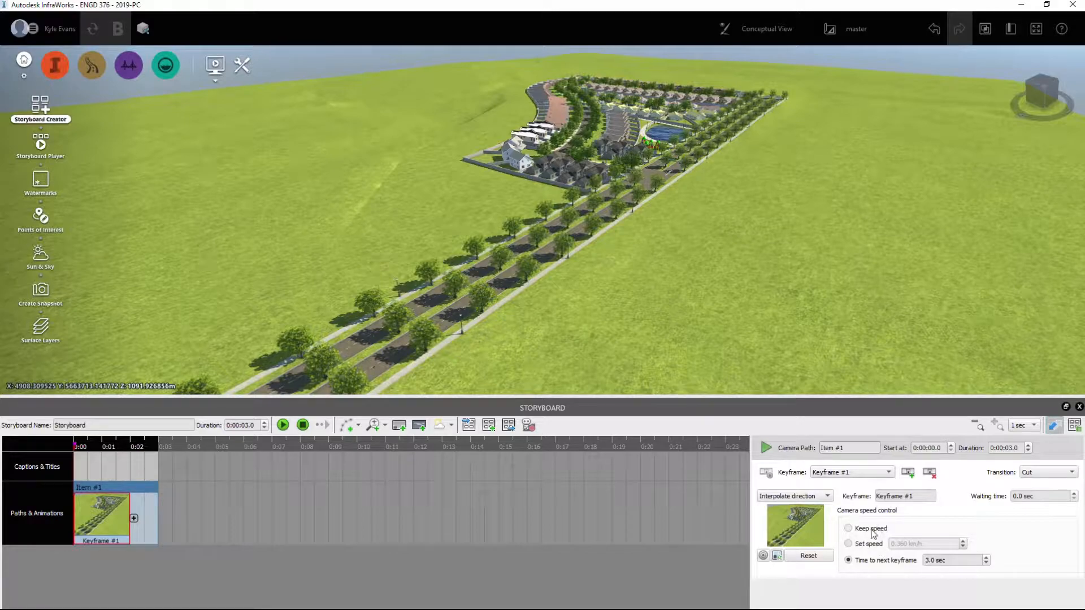
click(847, 544)
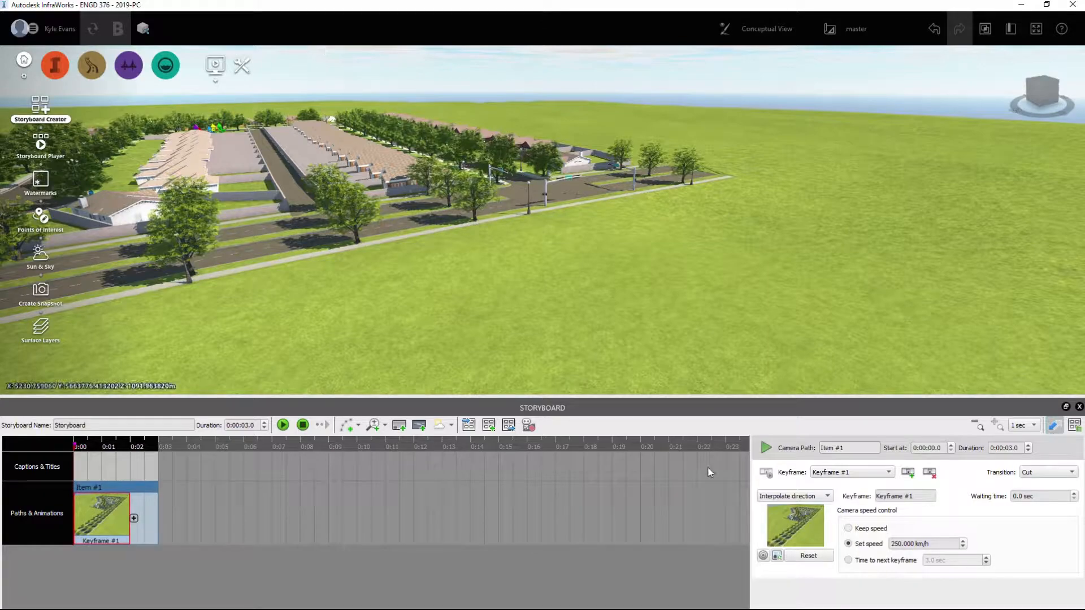
mouse_move(908, 472)
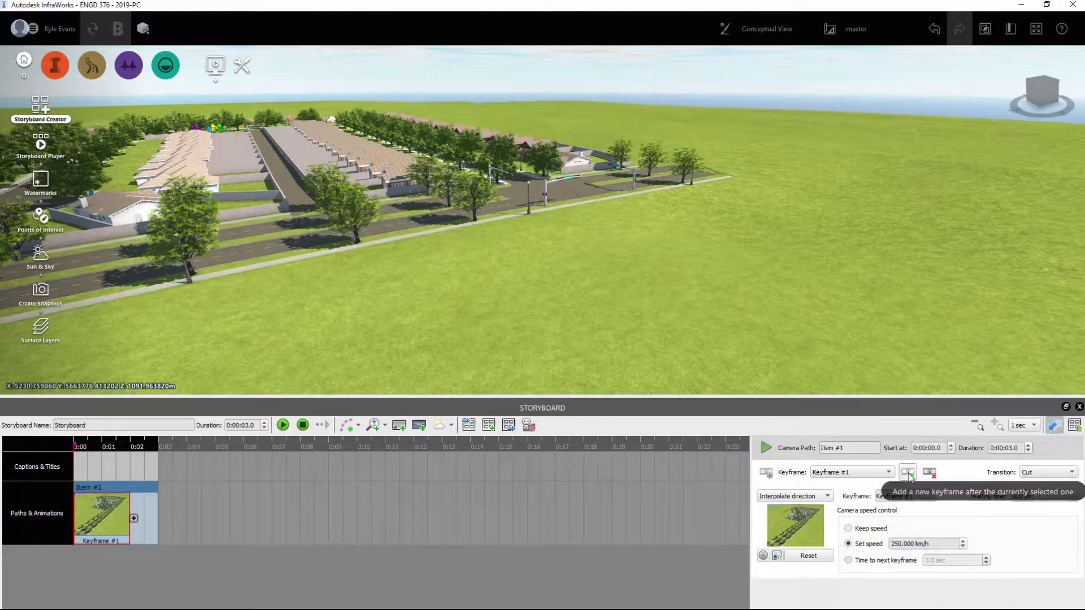
Step: Add keyframes #2 to #4 along the streets at ground level, reaching about 14 seconds
click(906, 472)
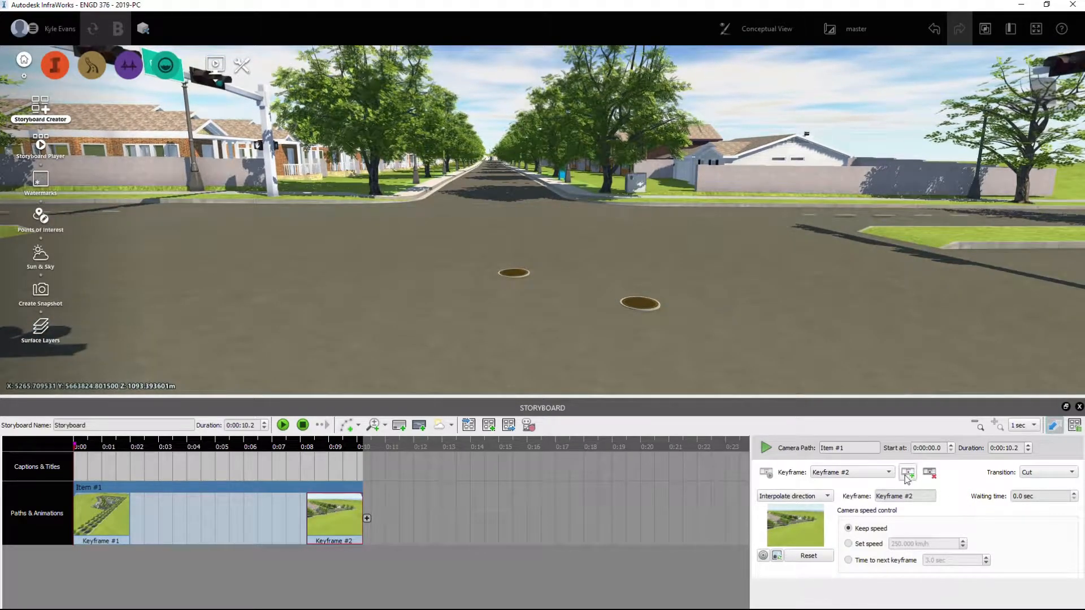
click(906, 472)
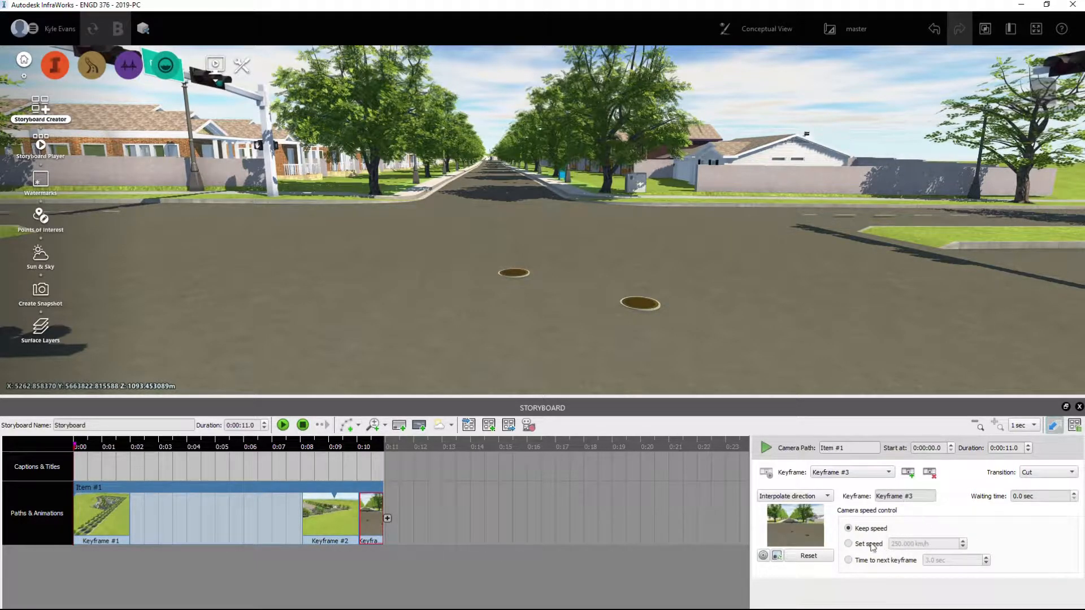
click(848, 543)
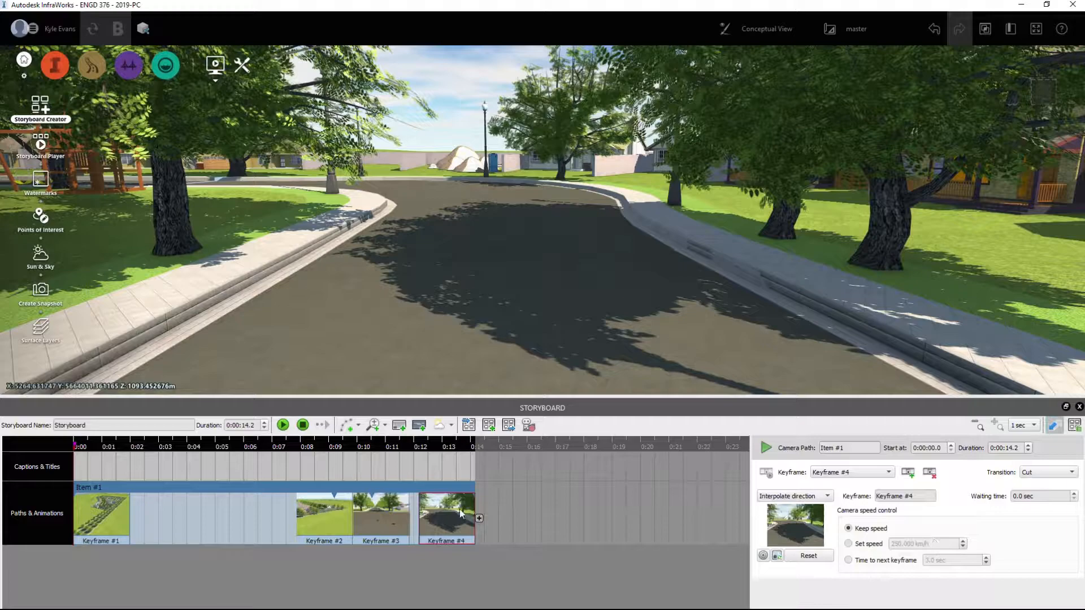
Step: Slow Keyframe #3 to 100 km/h and extend the path to seven keyframes, about 20 seconds
click(382, 517)
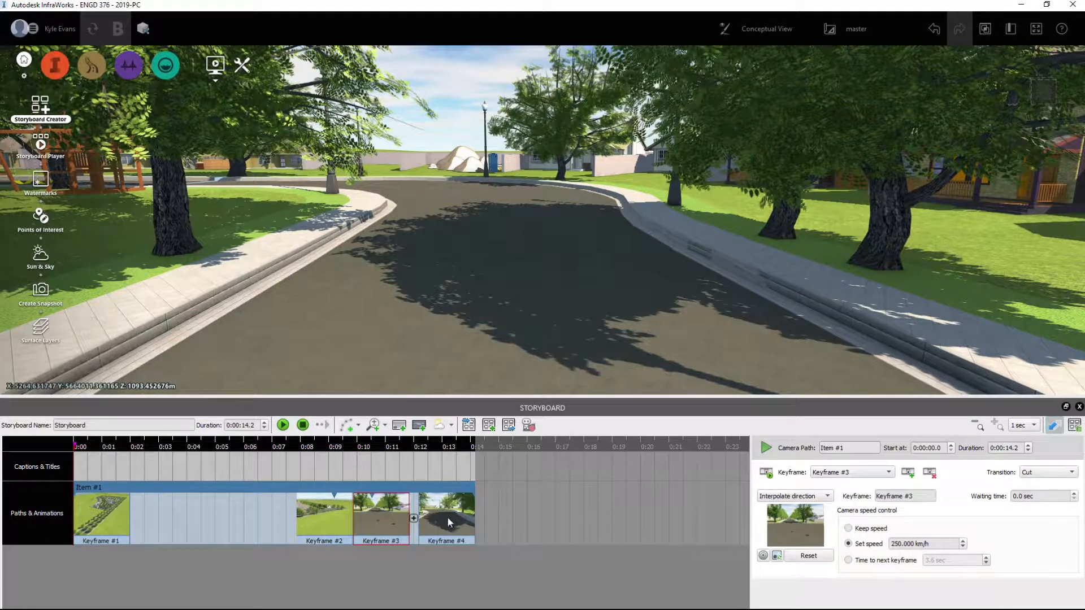
click(447, 517)
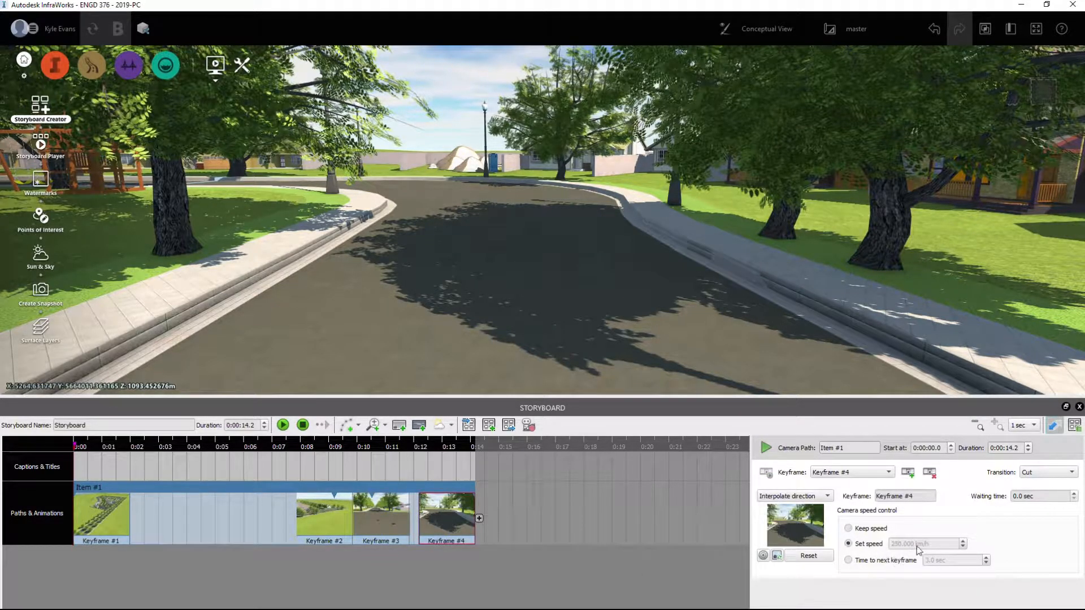
click(631, 501)
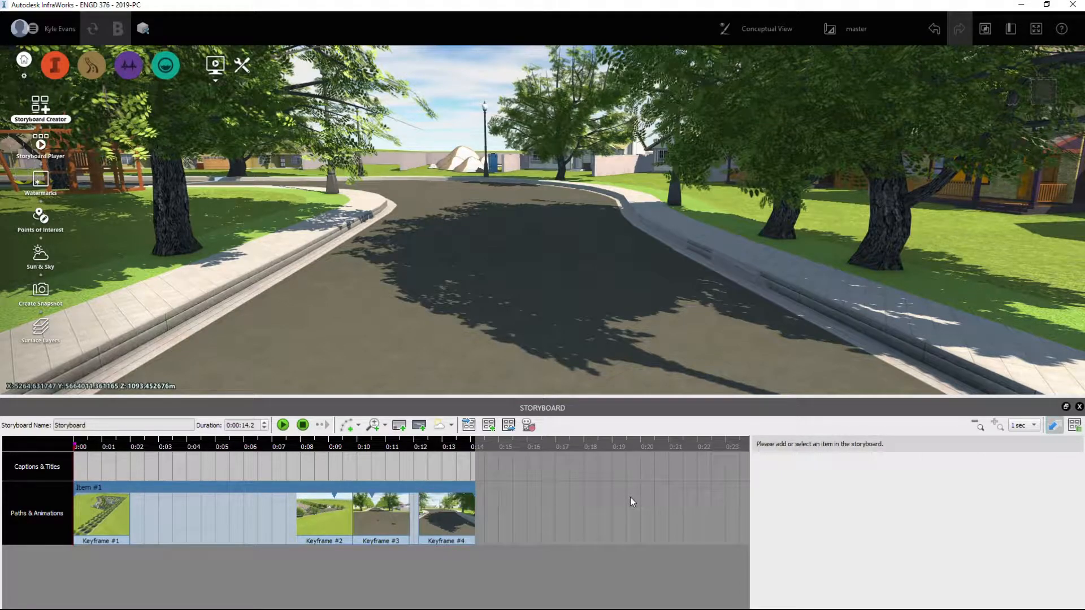
click(446, 518)
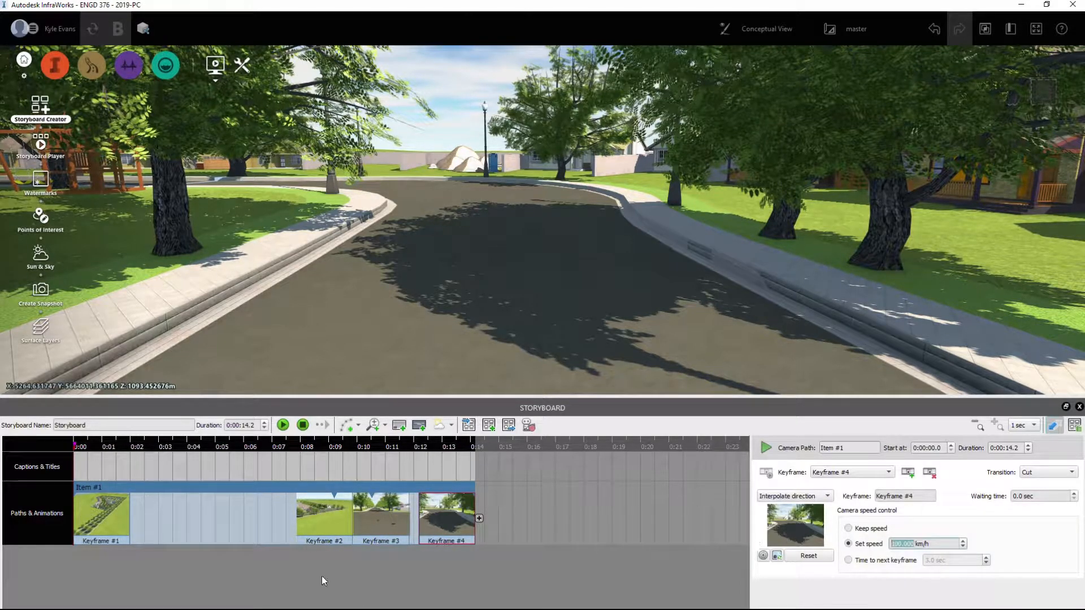
click(382, 518)
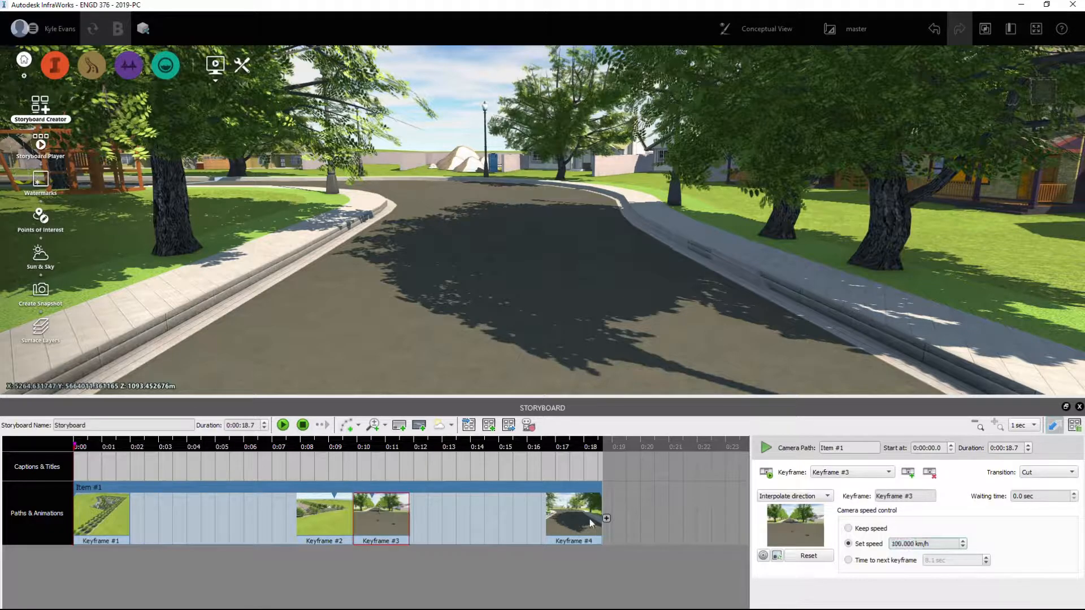
click(572, 517)
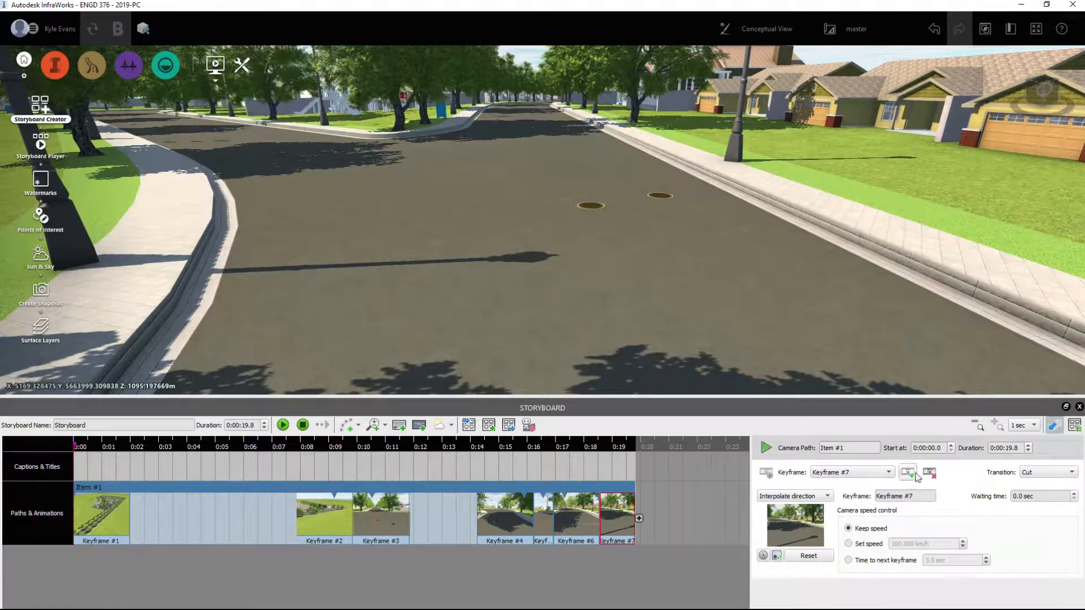
Step: Add the final keyframes up to Keyframe #10 at the cul-de-sac, reaching 24.9 seconds
click(906, 472)
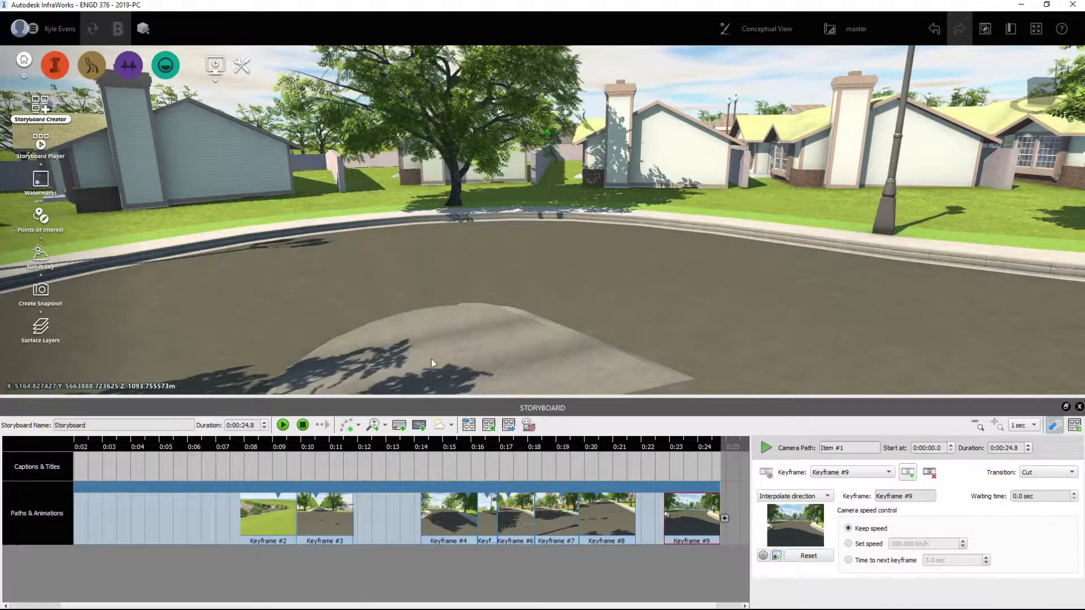
click(723, 517)
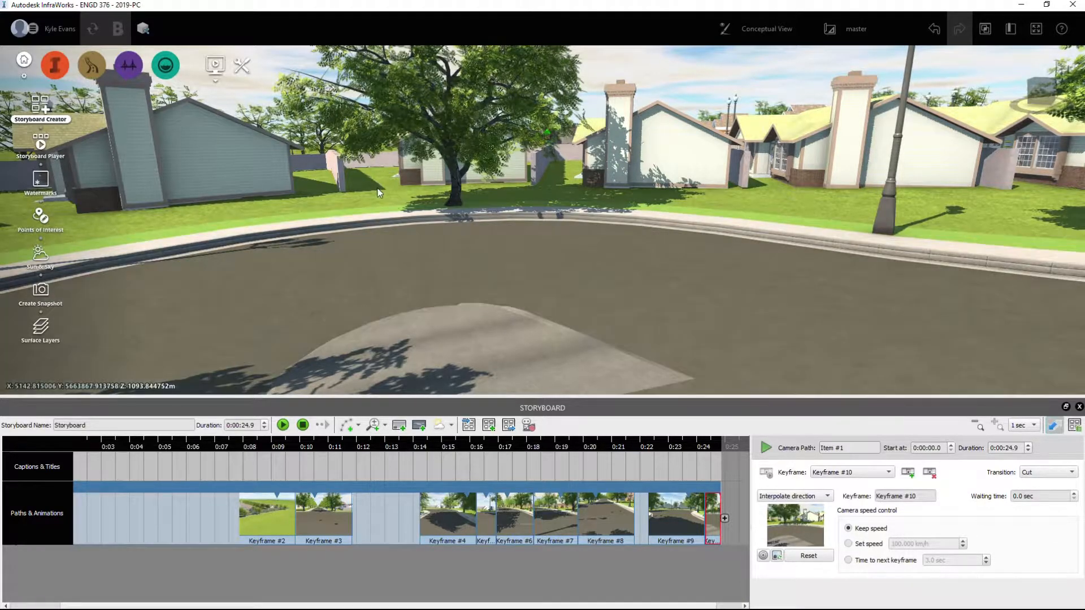
Step: Add crane animation Item #2 after the camera path and preview it
click(384, 425)
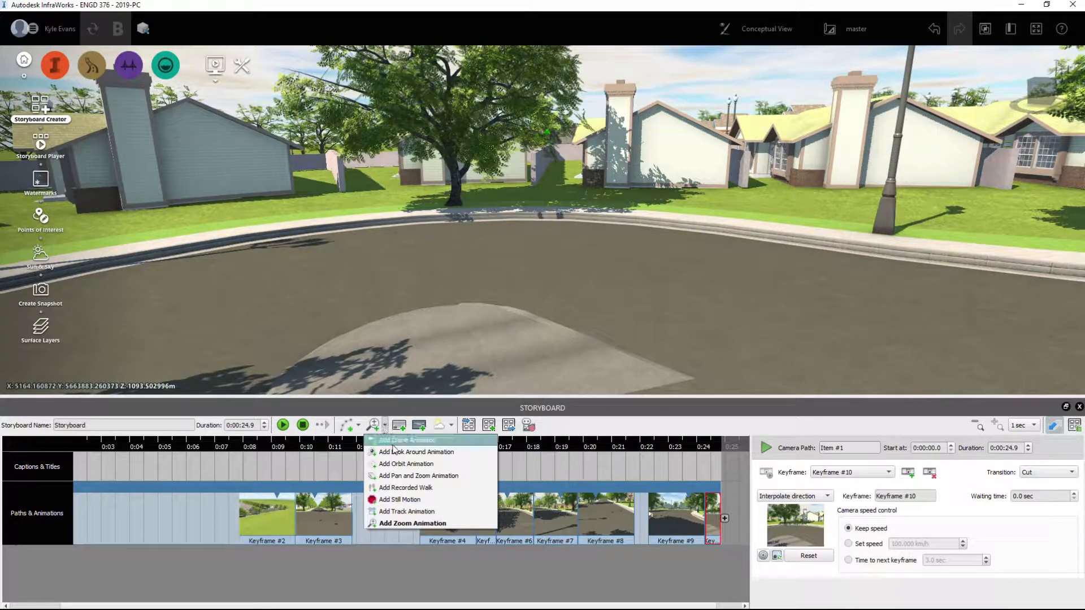
mouse_move(408, 440)
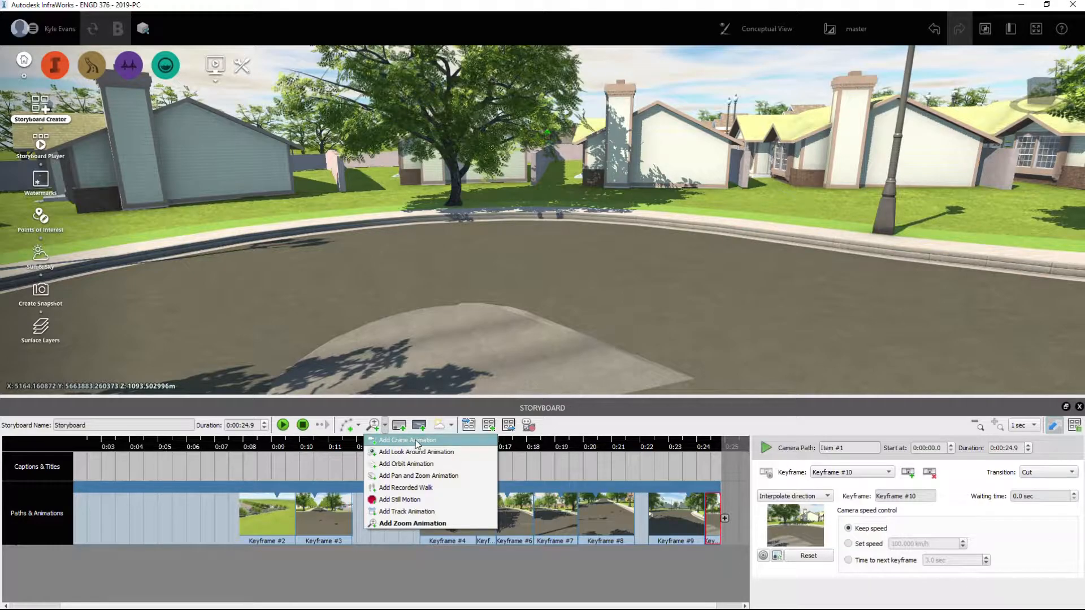
click(406, 440)
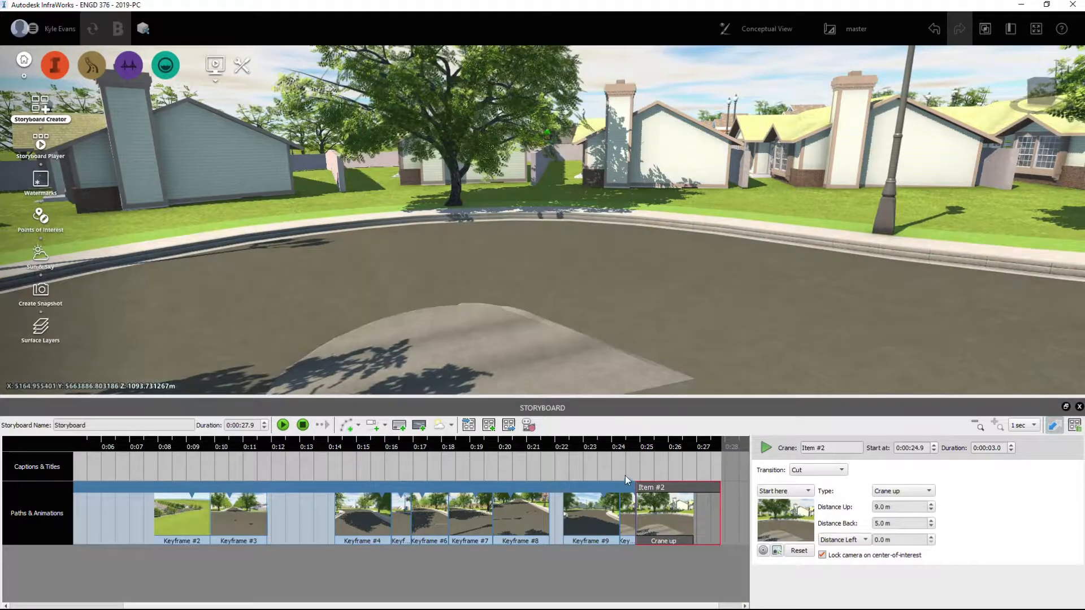
click(282, 425)
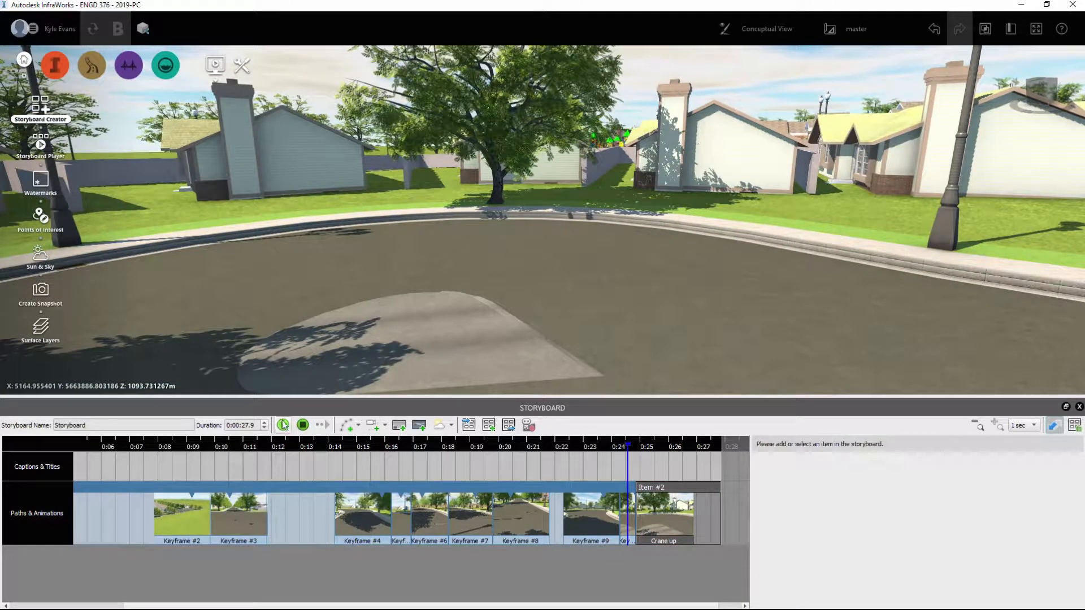
click(283, 425)
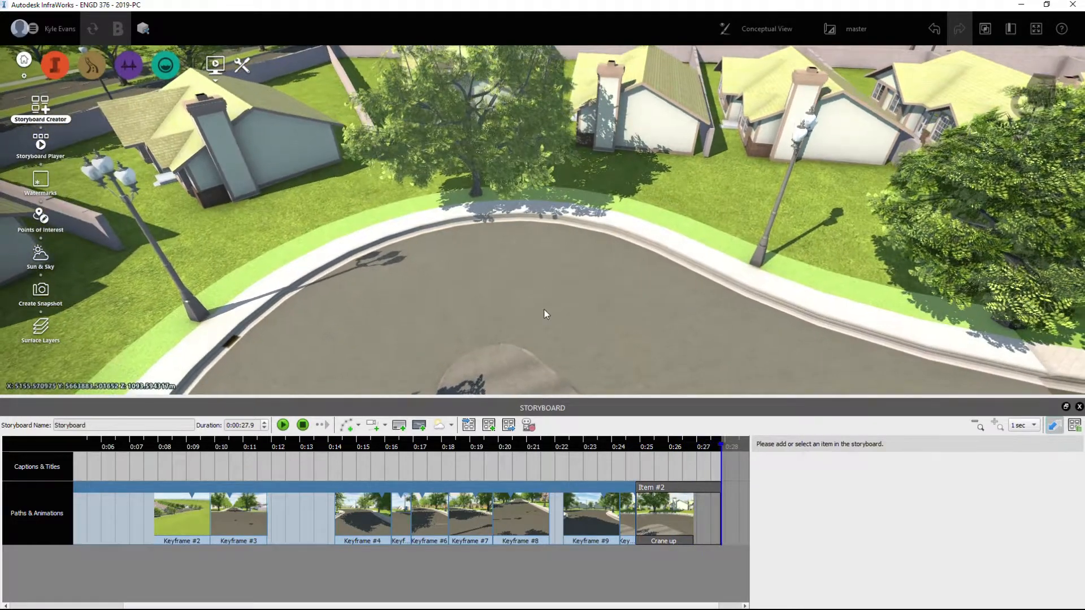
Step: Set the crane to rise 25 m, keep Distance Left, and unlock the center of interest
click(676, 518)
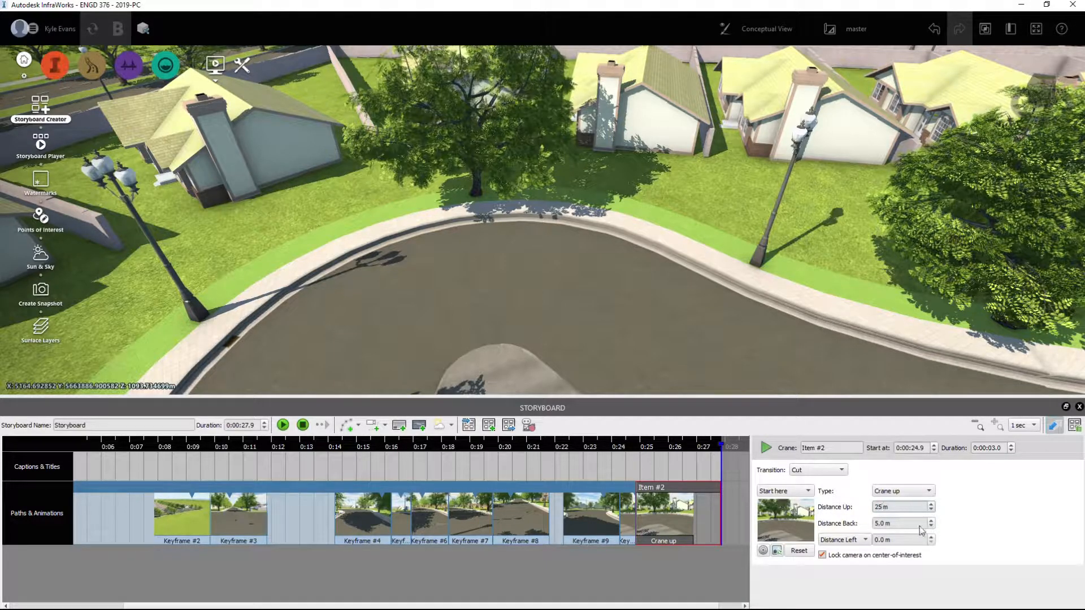
click(903, 490)
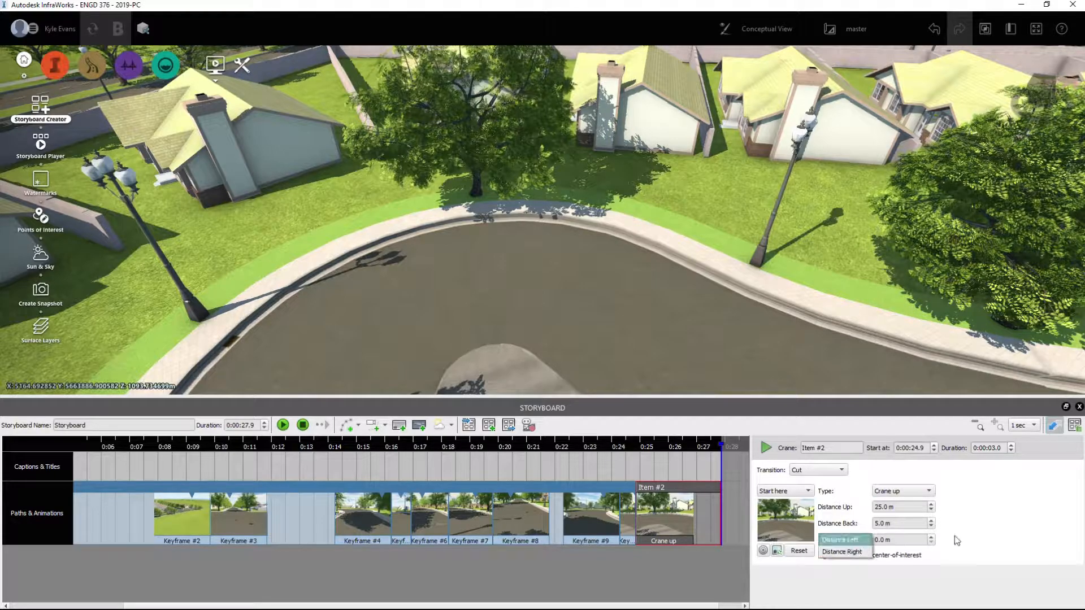
click(821, 555)
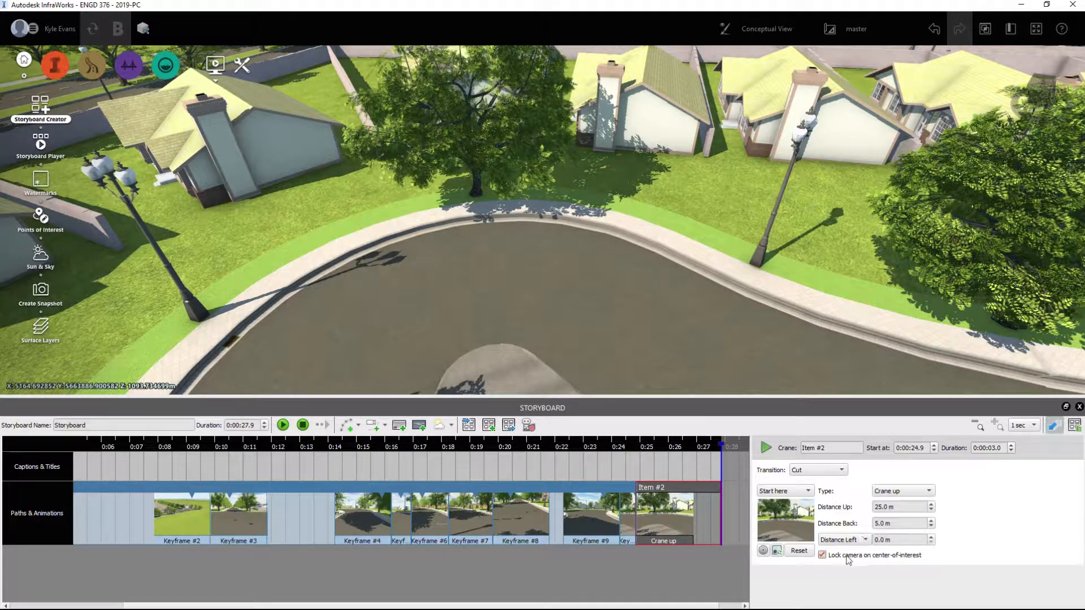
click(822, 555)
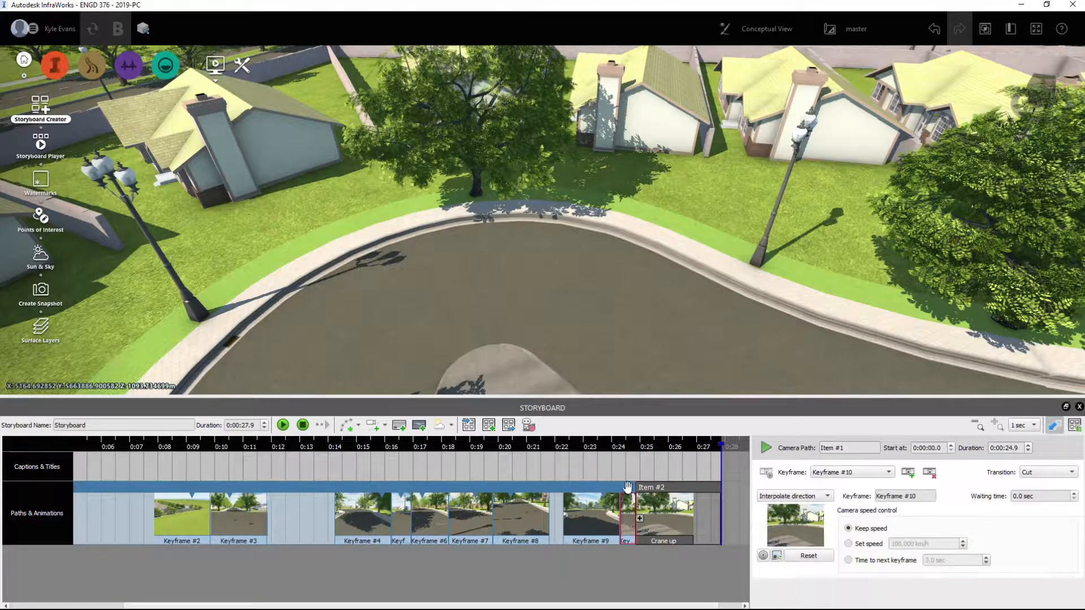
click(282, 424)
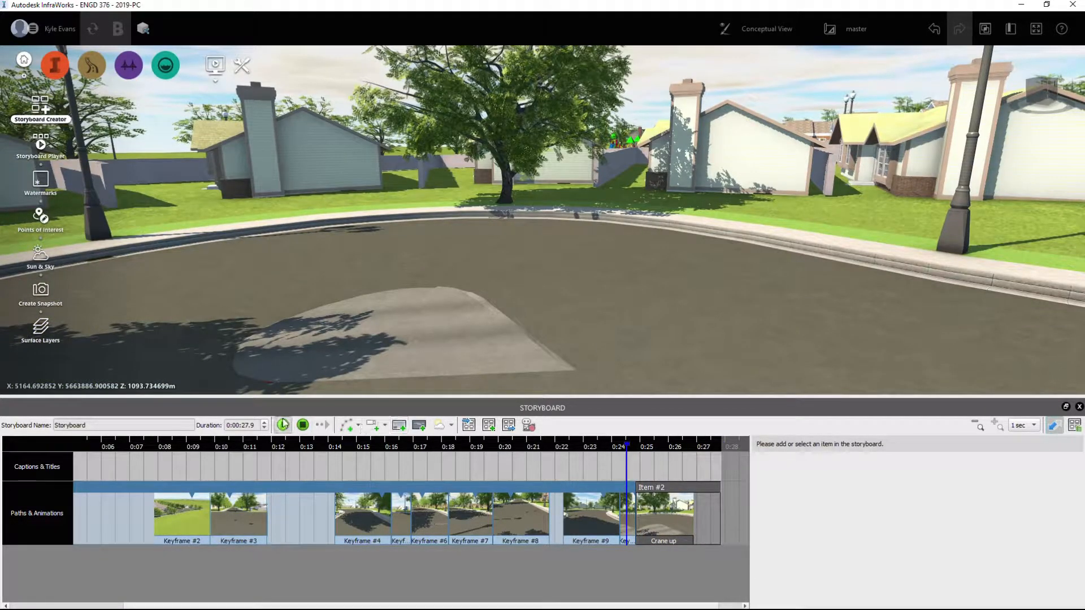
Step: Preview the crane-up, then add look-around animation Item #3 after it
click(282, 425)
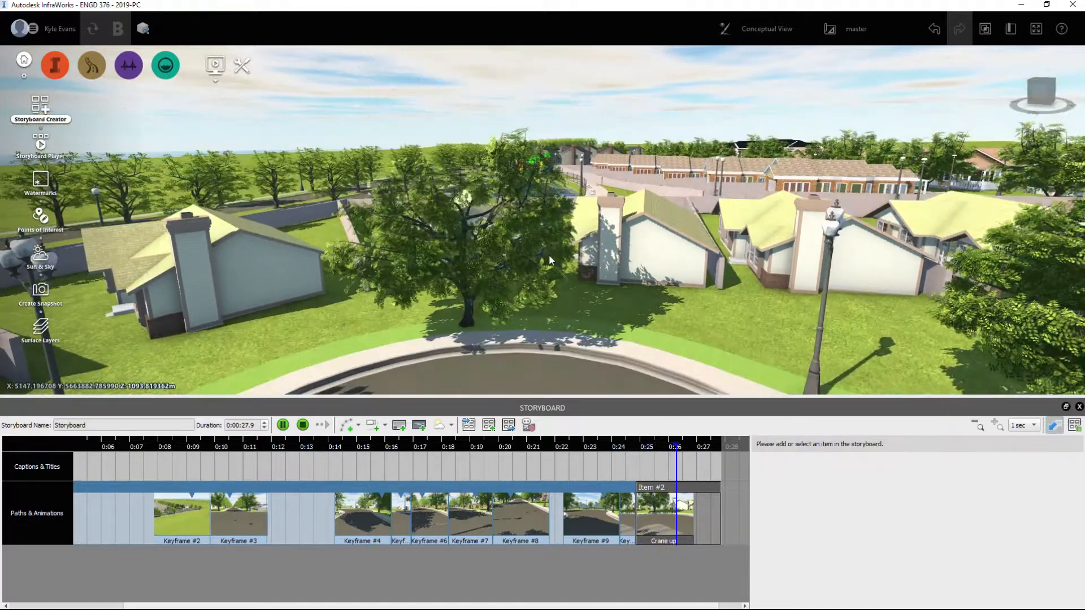
click(284, 425)
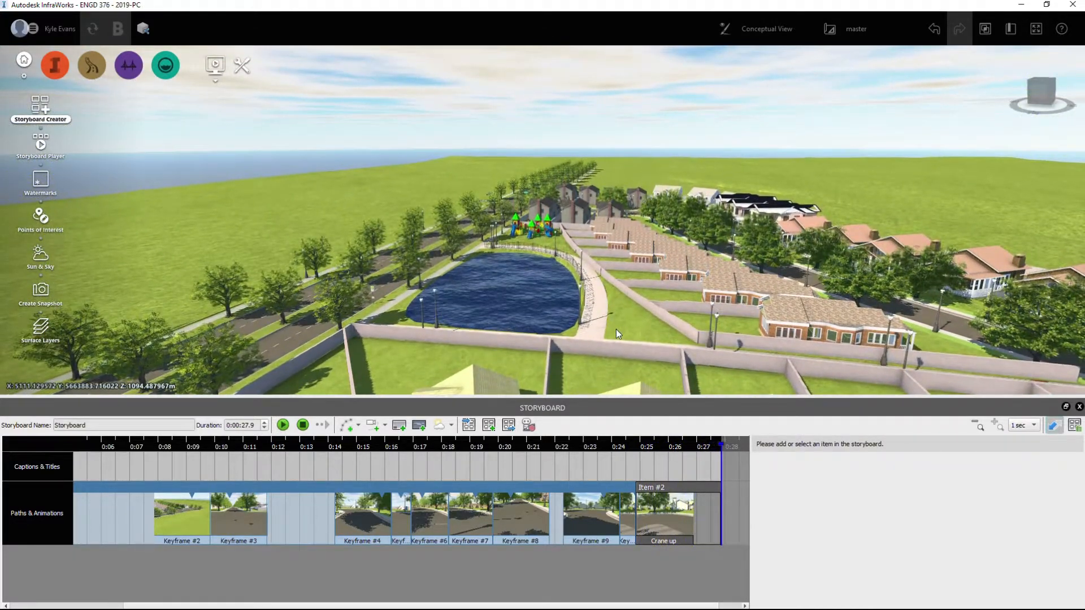
click(676, 518)
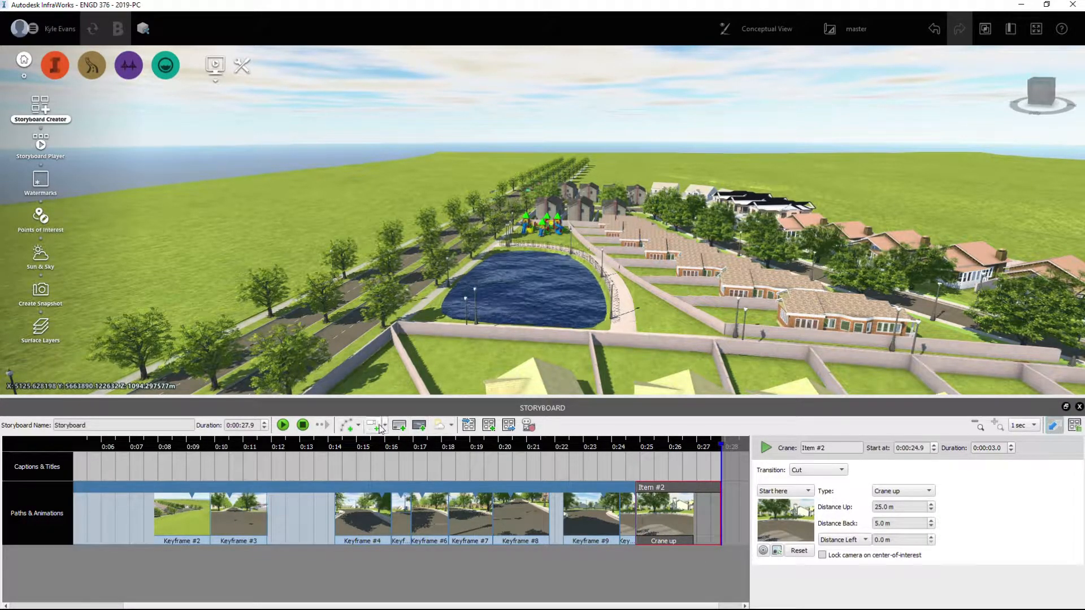
click(384, 425)
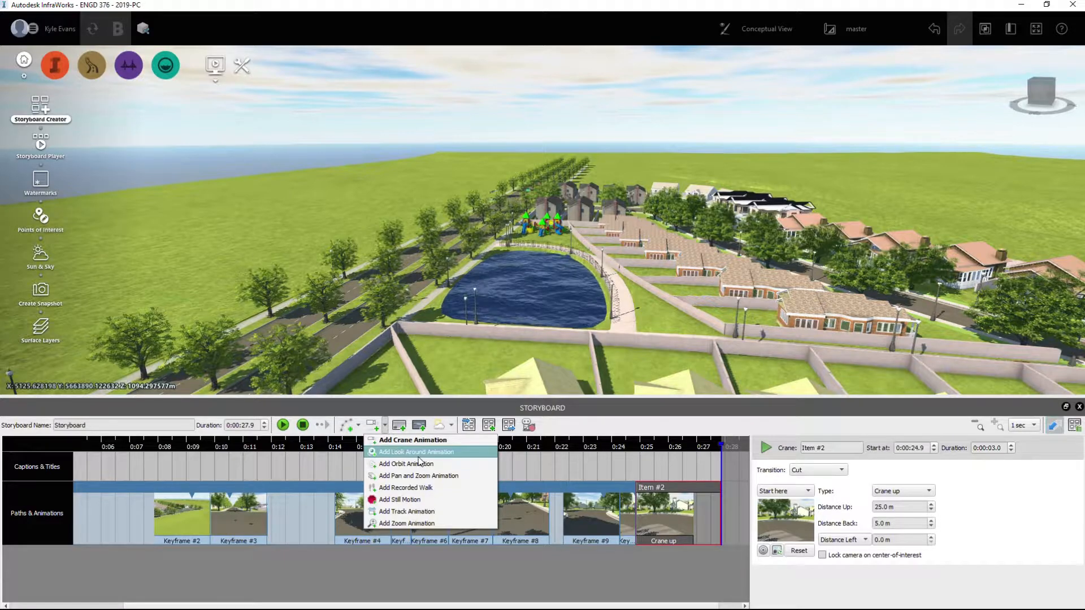
click(418, 452)
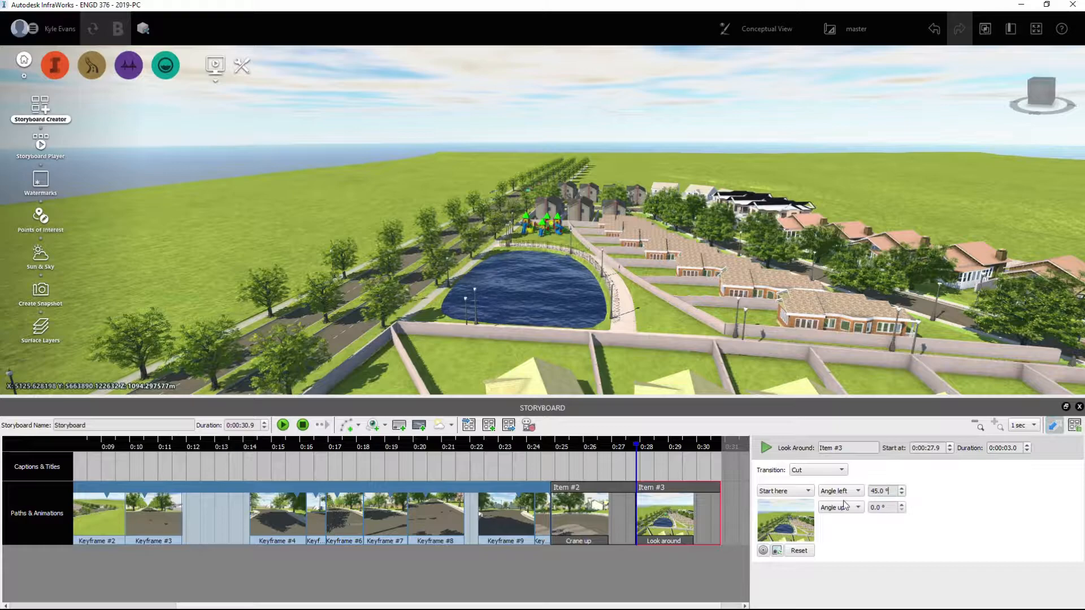
Step: Set the look-around angle to 45° tilted upward and preview it
click(882, 507)
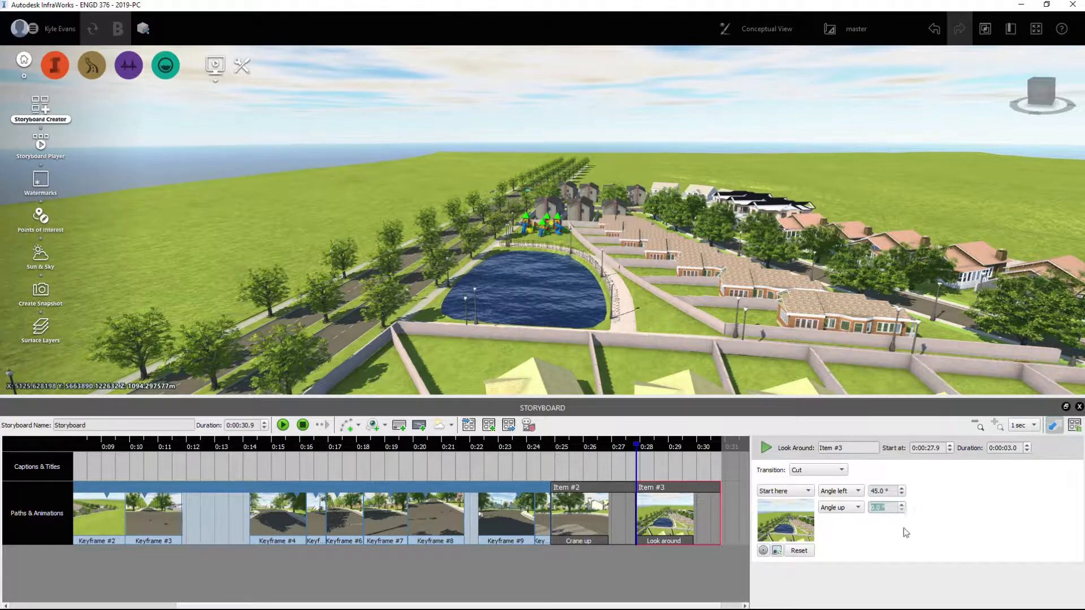
click(839, 490)
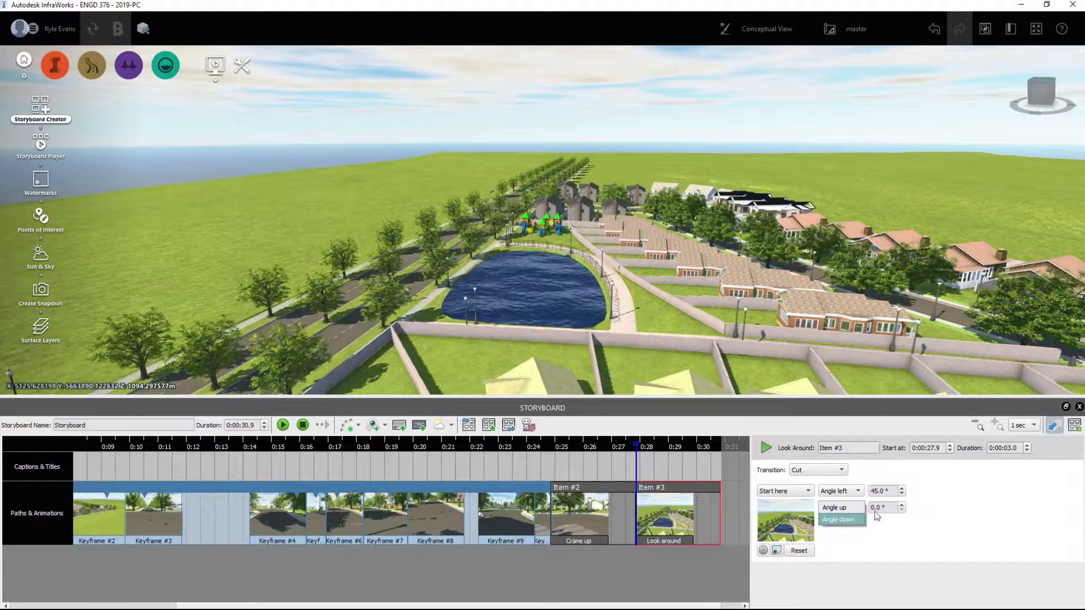
click(838, 507)
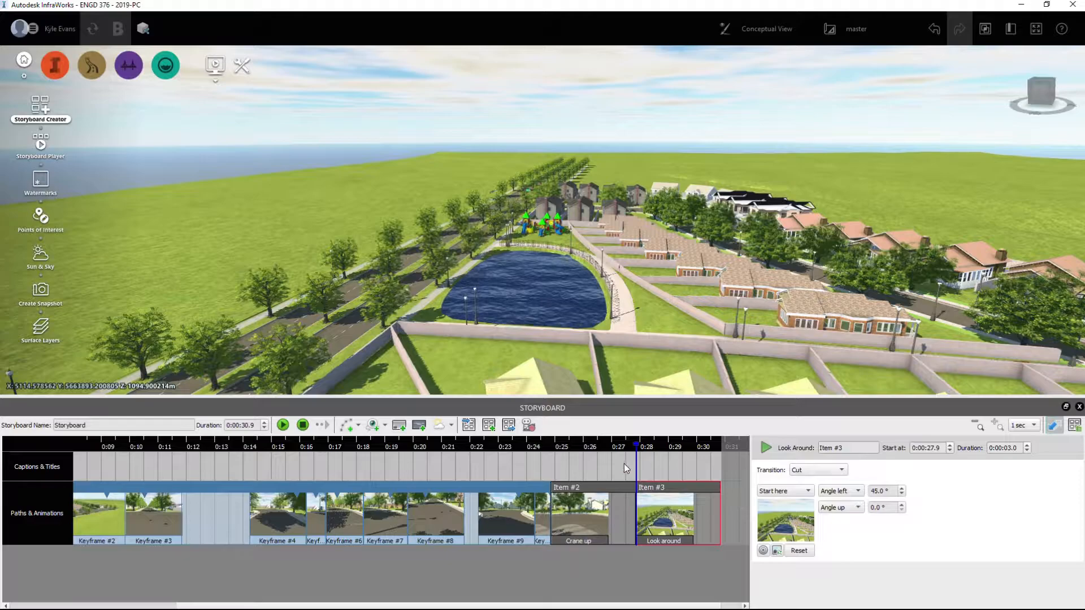
click(284, 425)
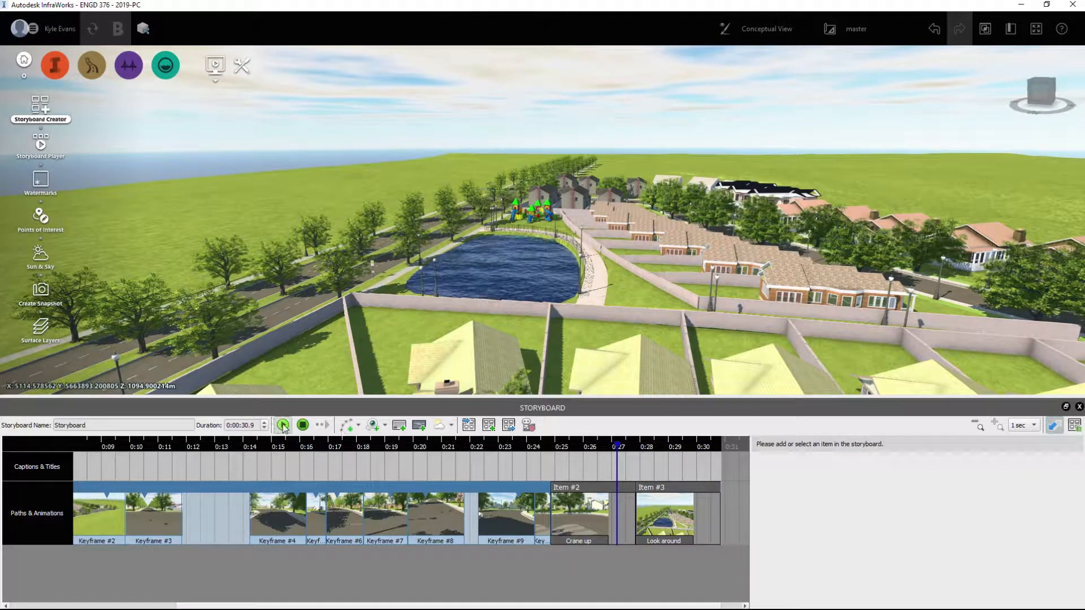
click(285, 425)
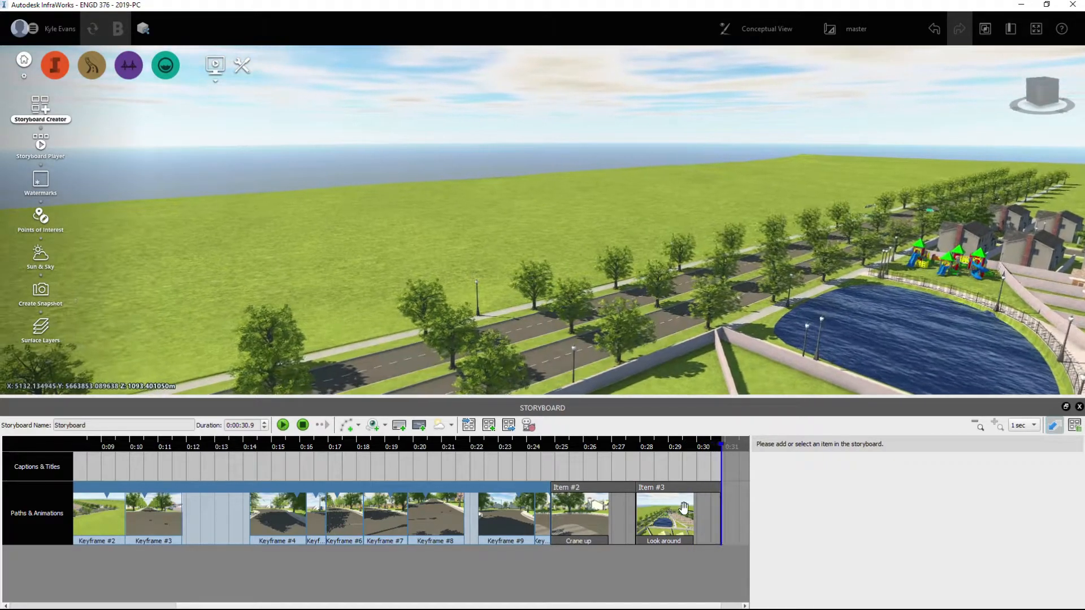
Step: Adjust the look-around turn direction and preview the 30.9-second storyboard again
click(664, 518)
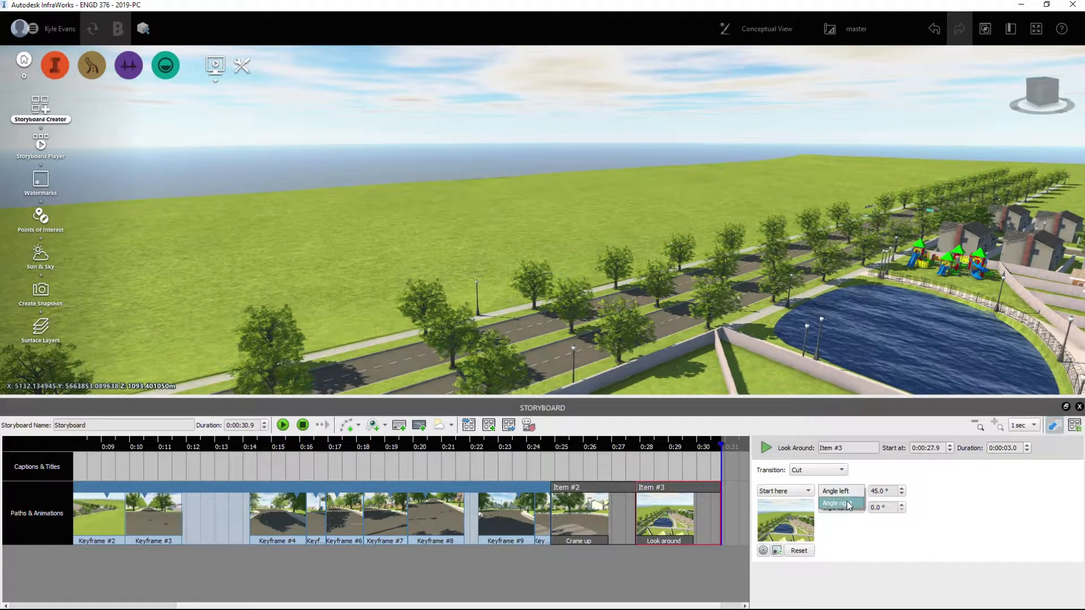
click(283, 425)
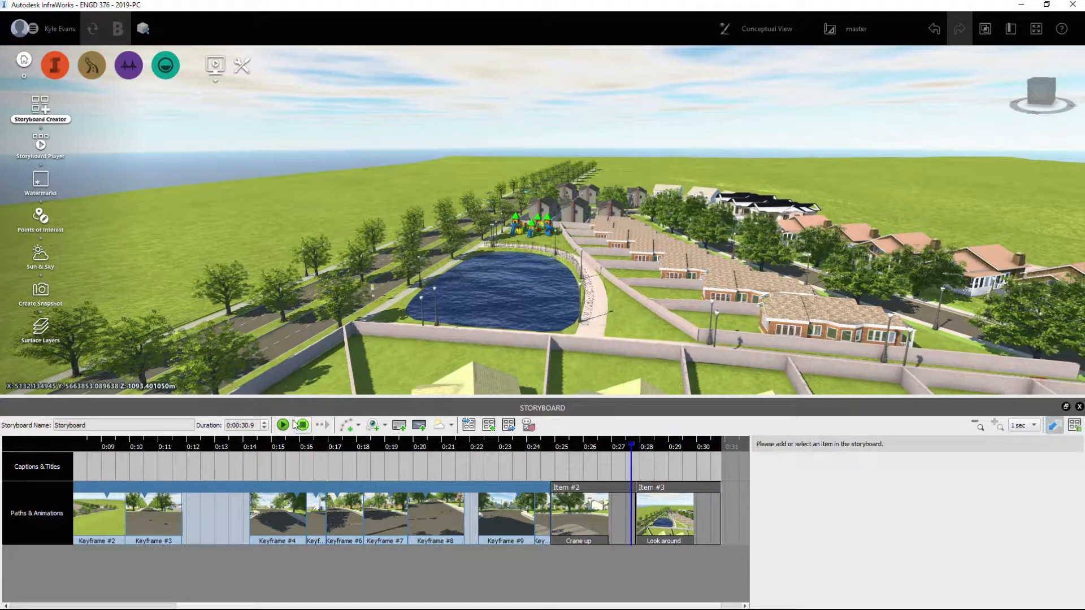
click(282, 425)
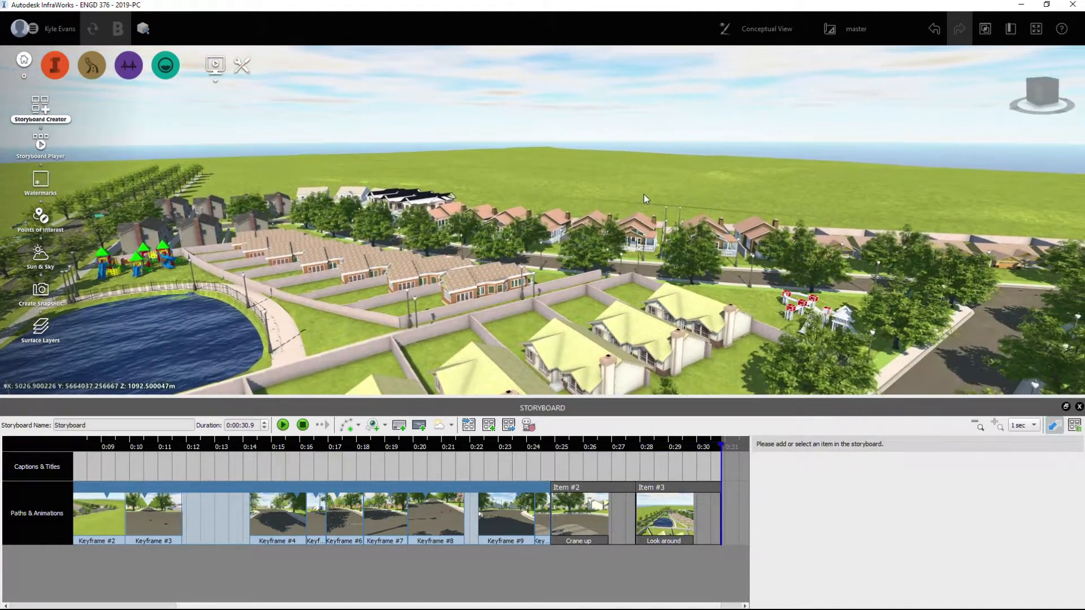
click(664, 517)
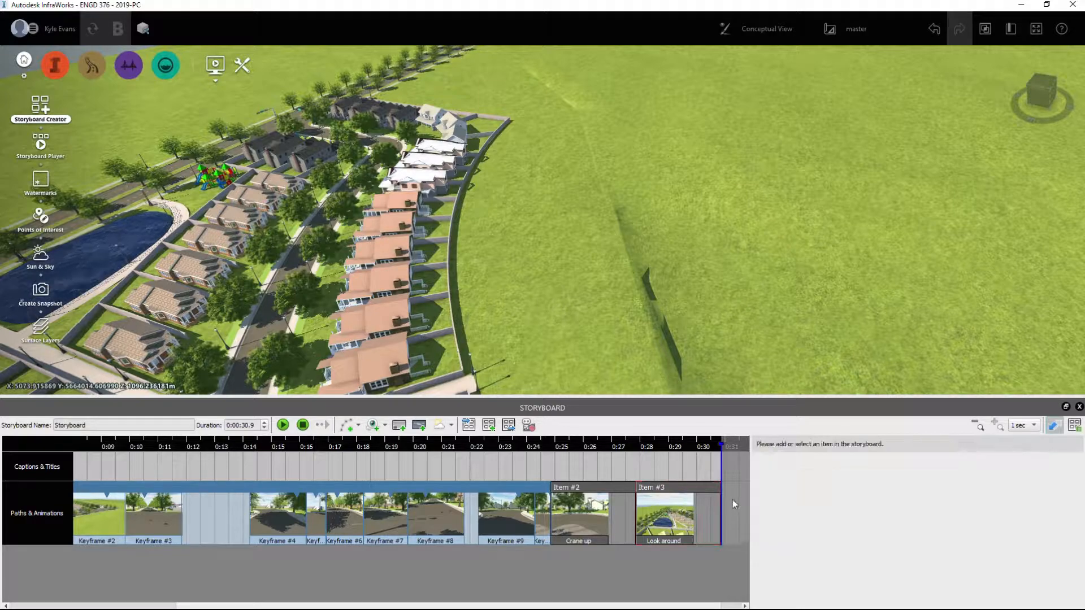
click(664, 519)
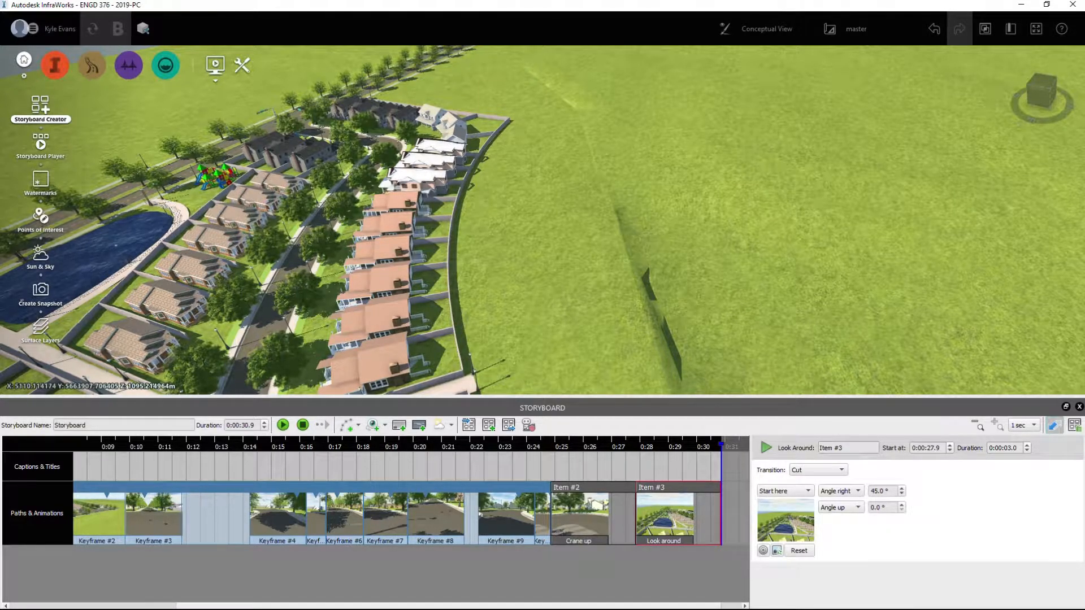
click(850, 468)
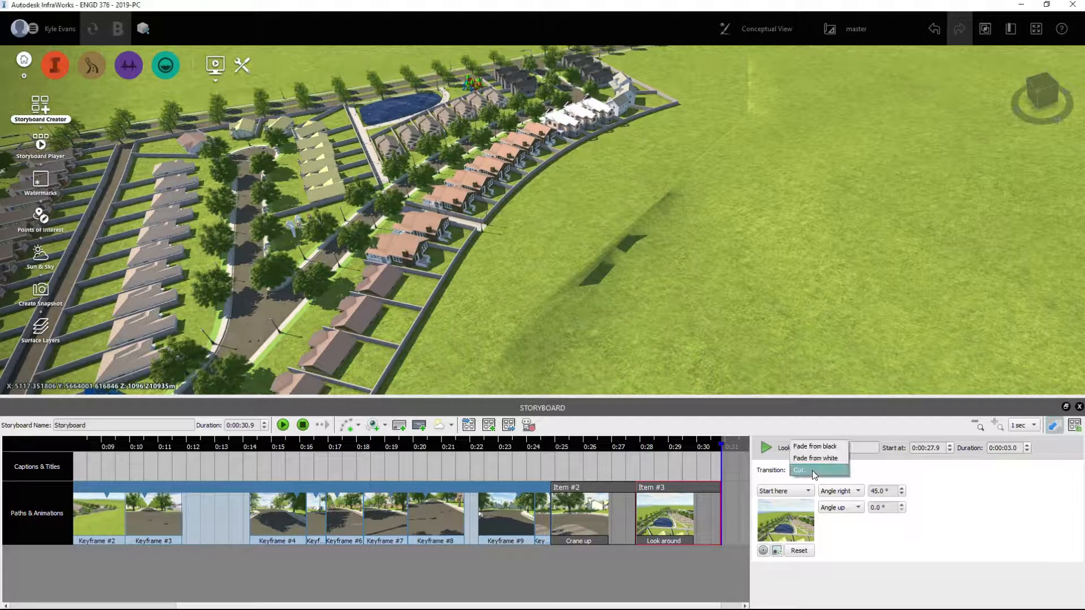
click(800, 469)
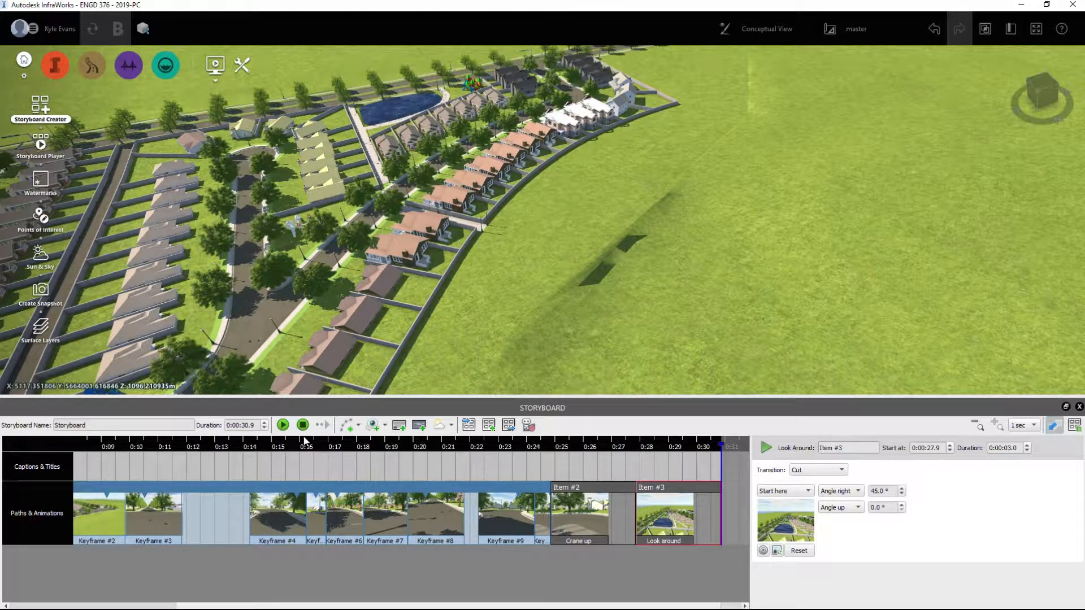
click(348, 425)
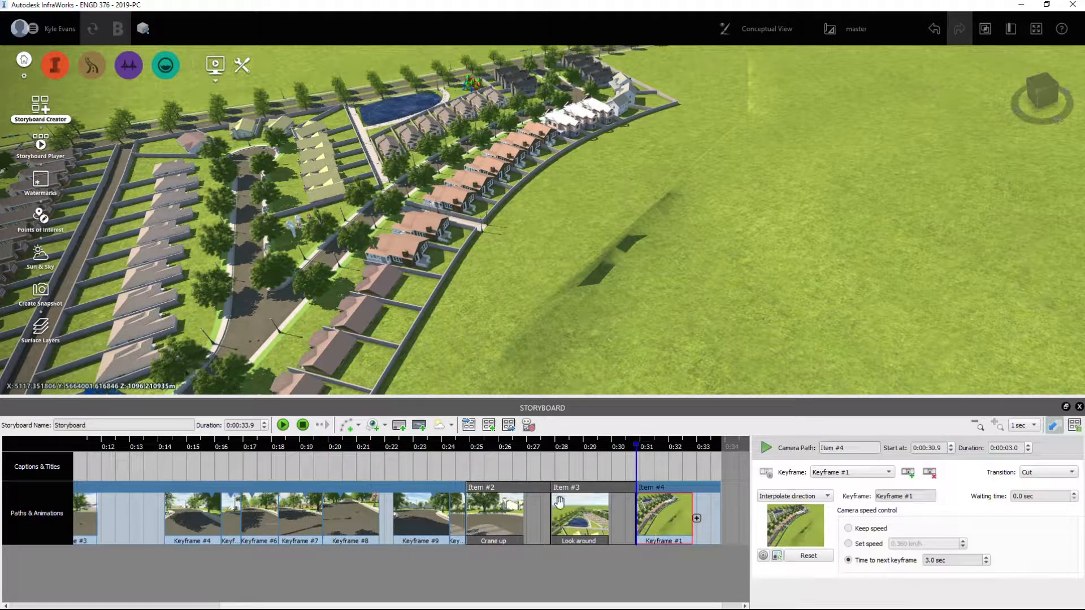
click(282, 424)
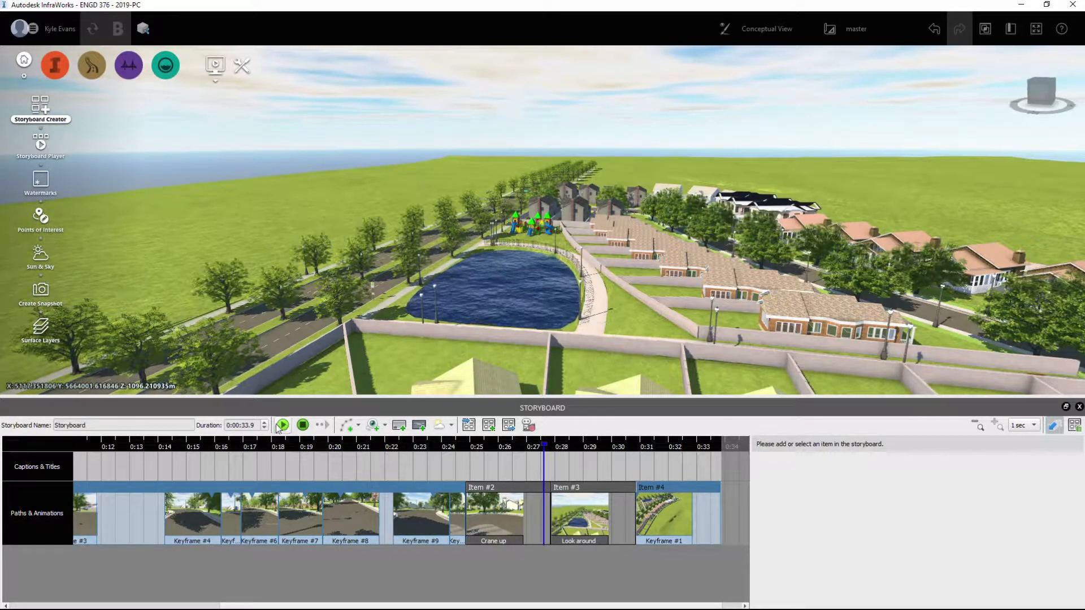
click(282, 424)
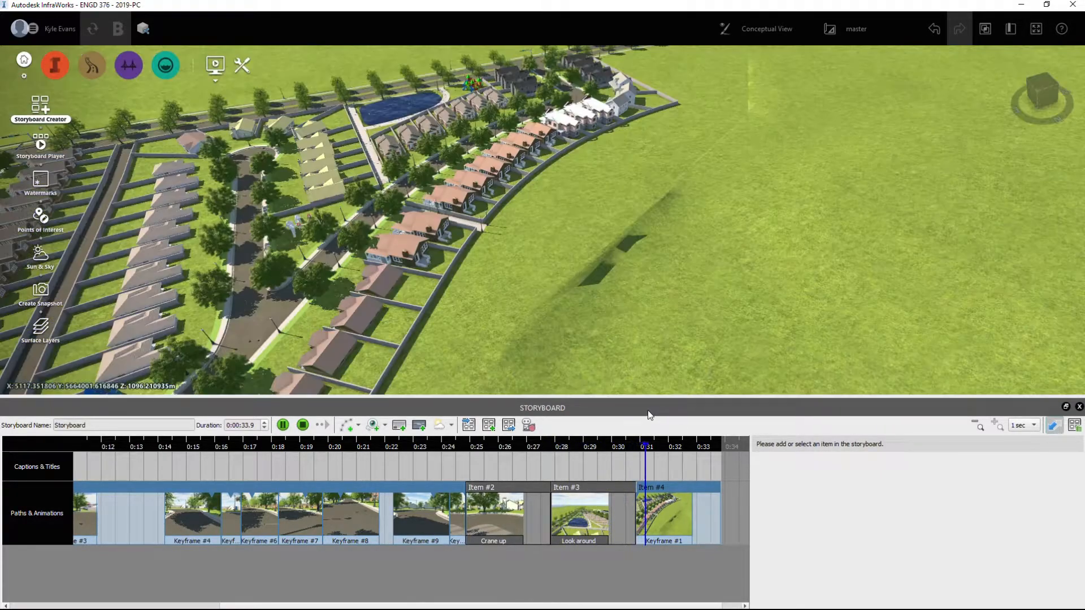
click(664, 517)
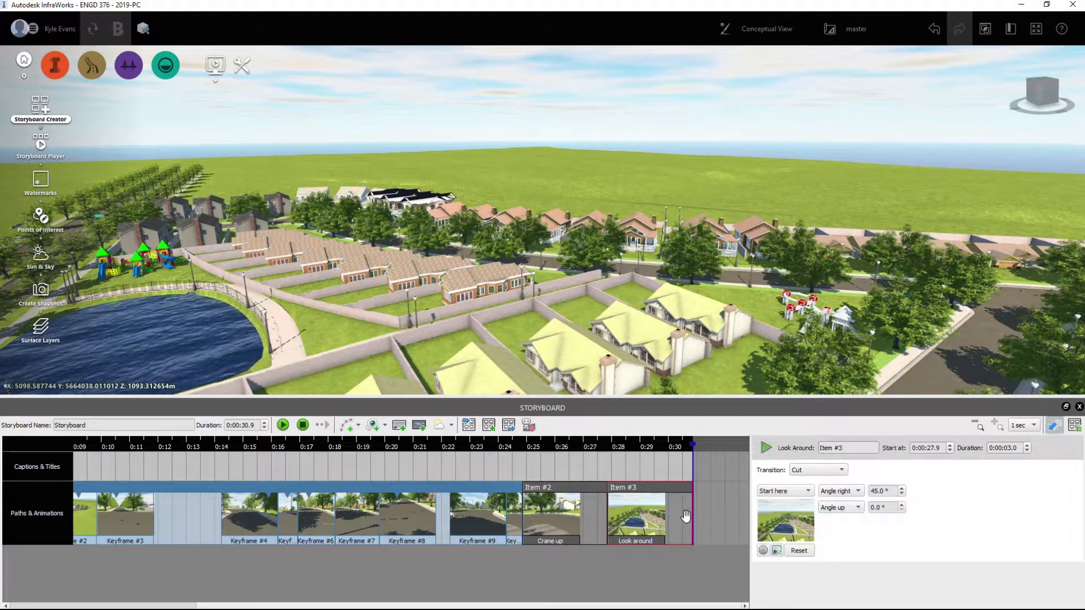
mouse_move(763, 551)
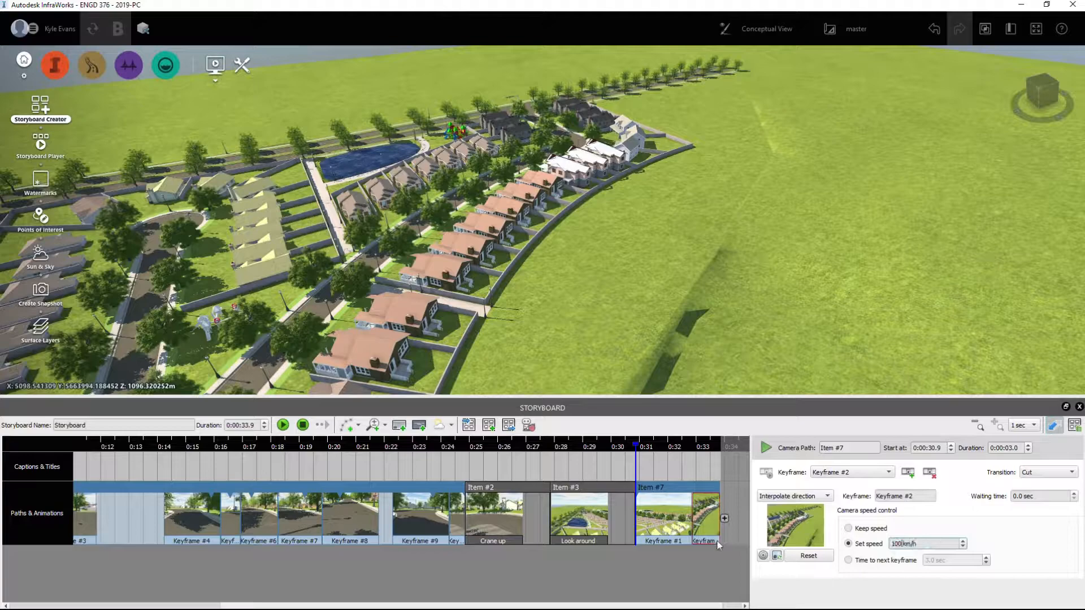
Step: Set Item #7's first keyframe to 100 km/h with 3.0 sec to the next keyframe
click(580, 517)
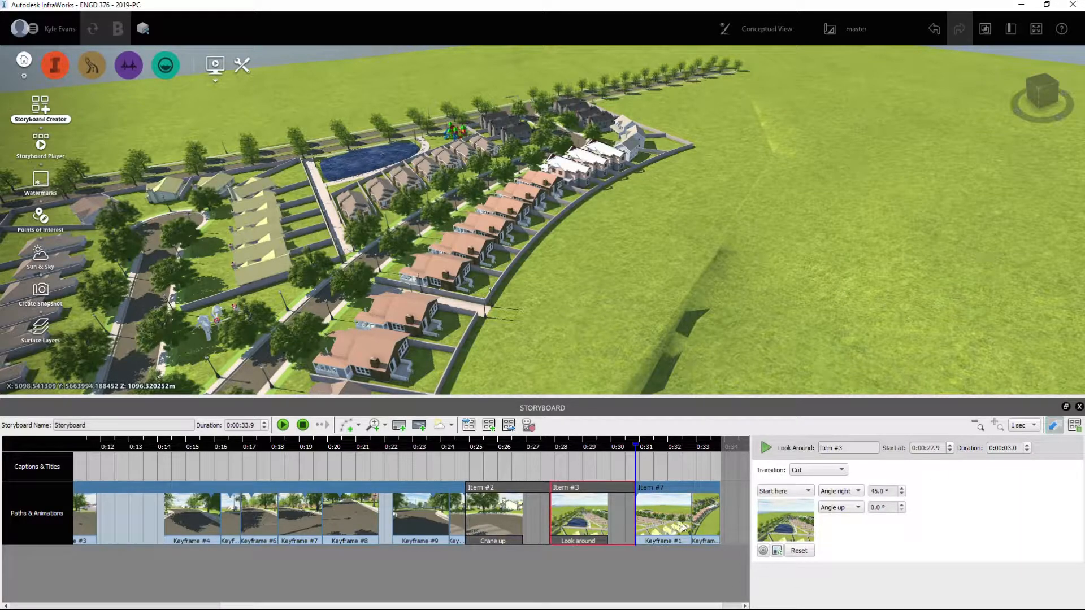
click(663, 517)
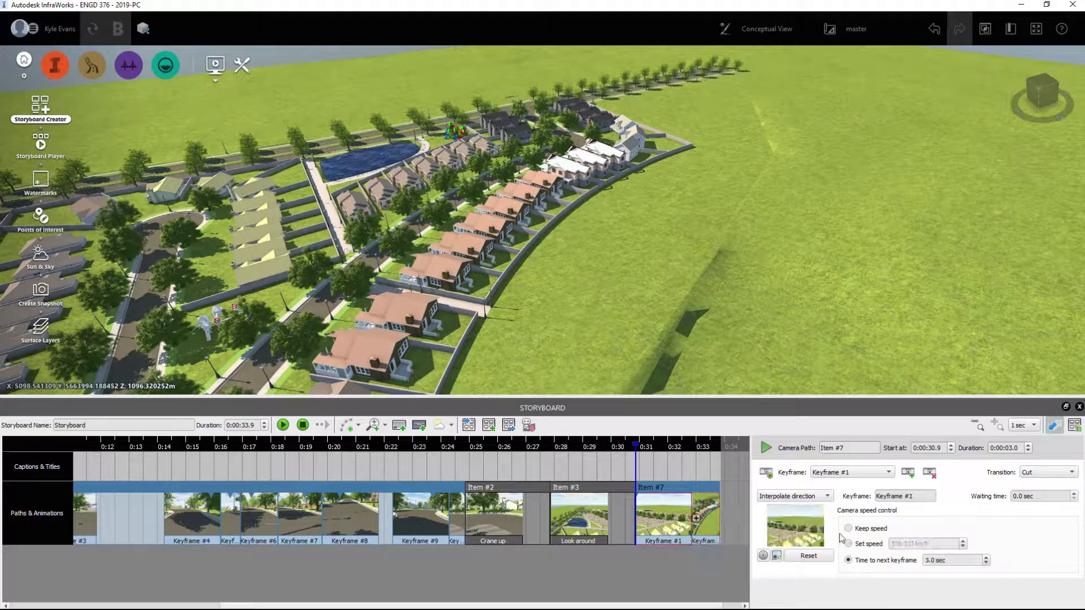
click(848, 544)
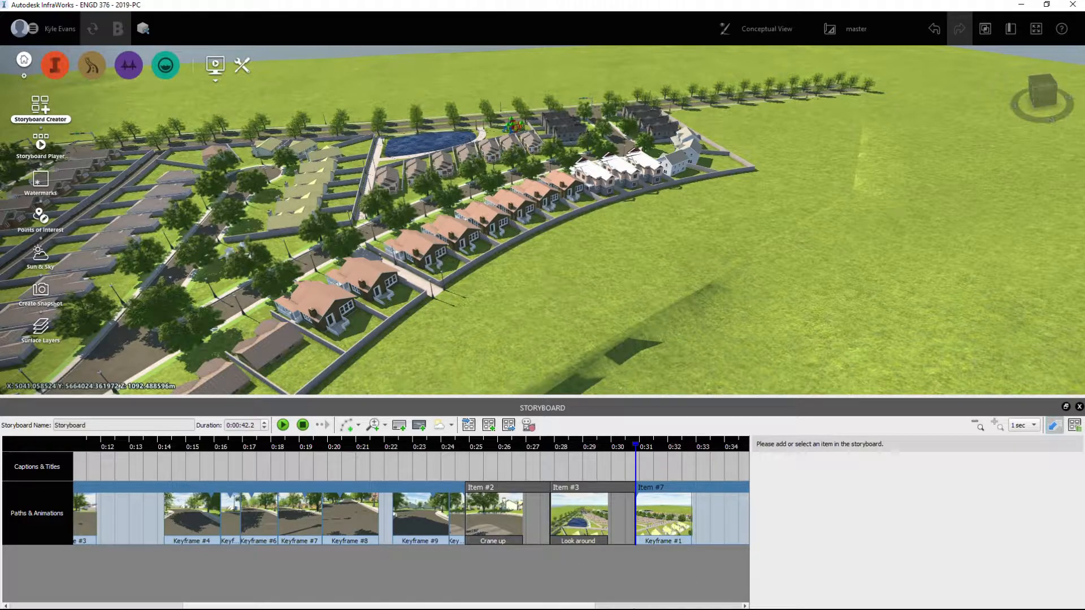
Step: Add Keyframe #3 overlooking the whole subdivision to camera path Item #7 with Keep speed
scroll(right, 3)
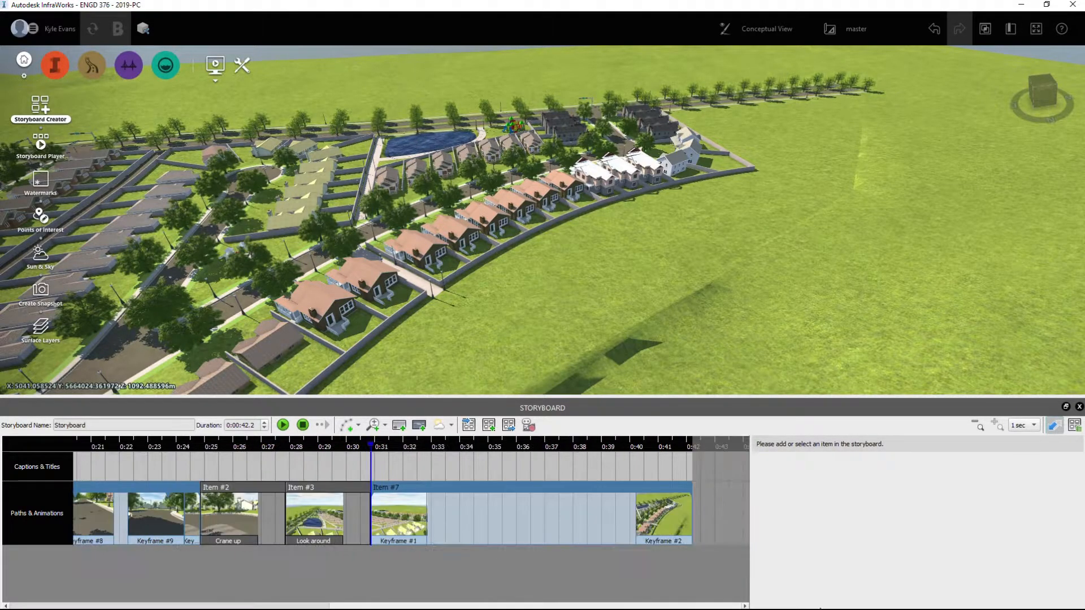
click(663, 519)
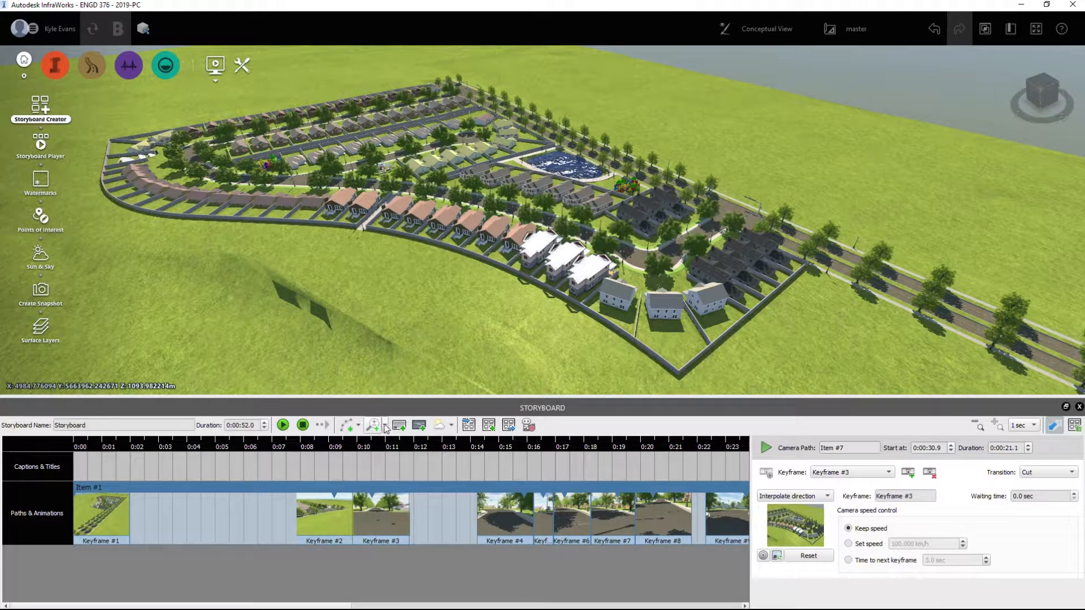
click(385, 425)
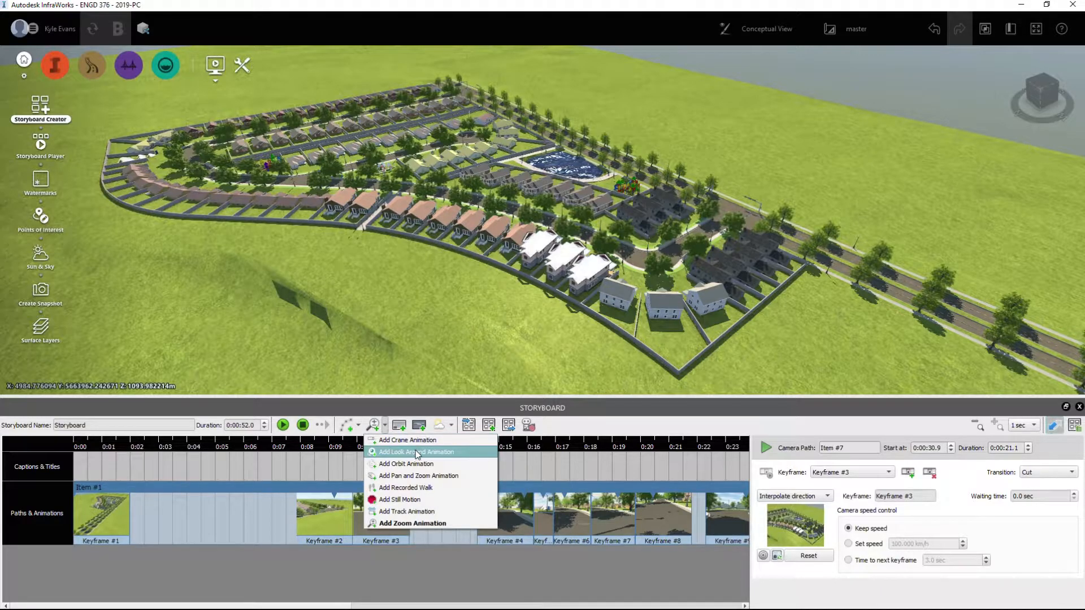
mouse_move(419, 476)
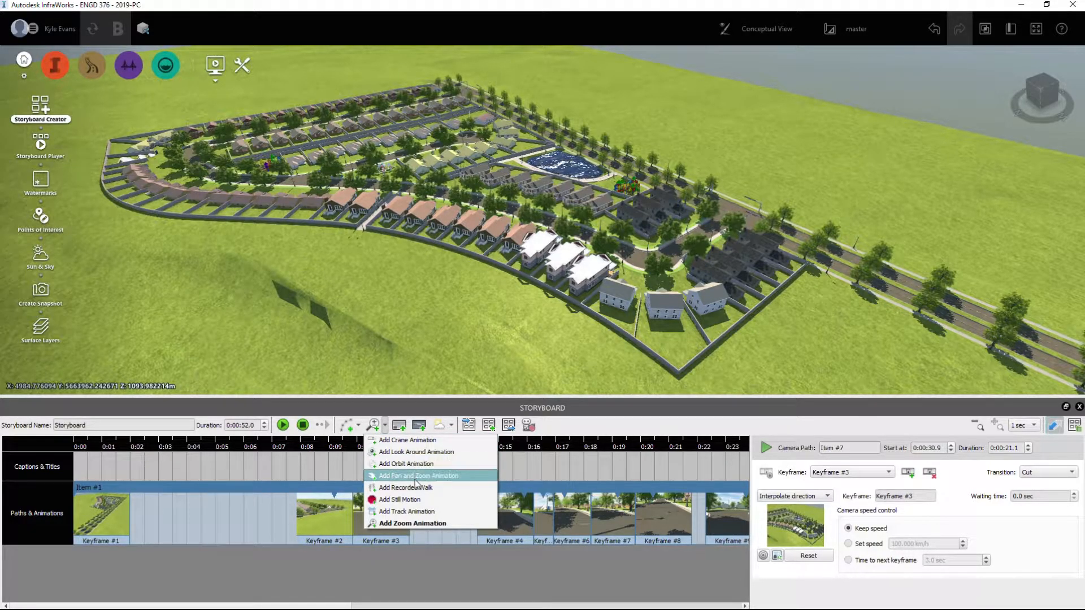
mouse_move(399, 499)
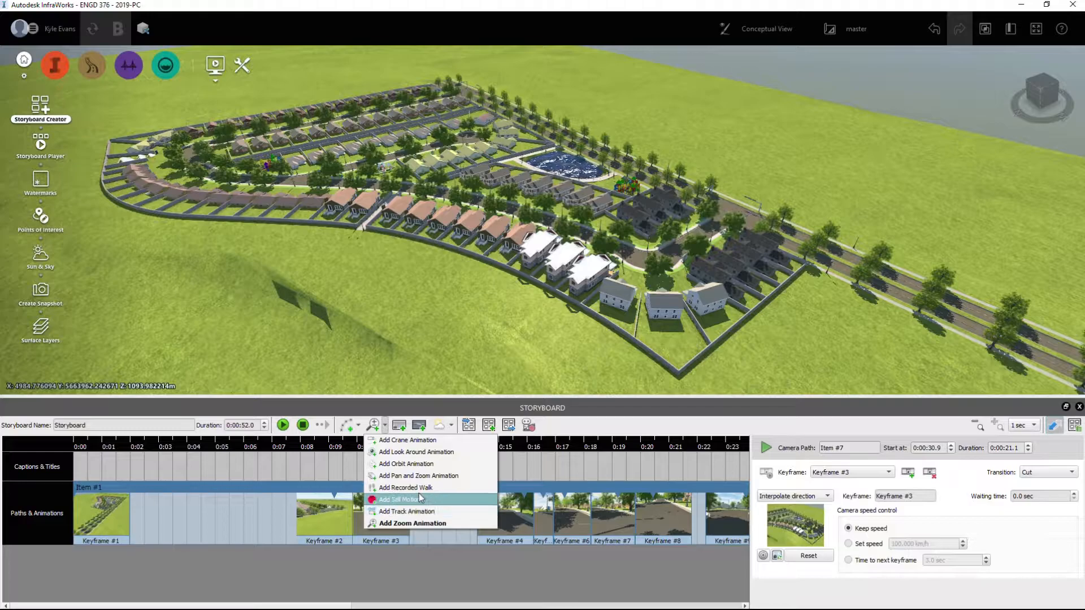
mouse_move(413, 523)
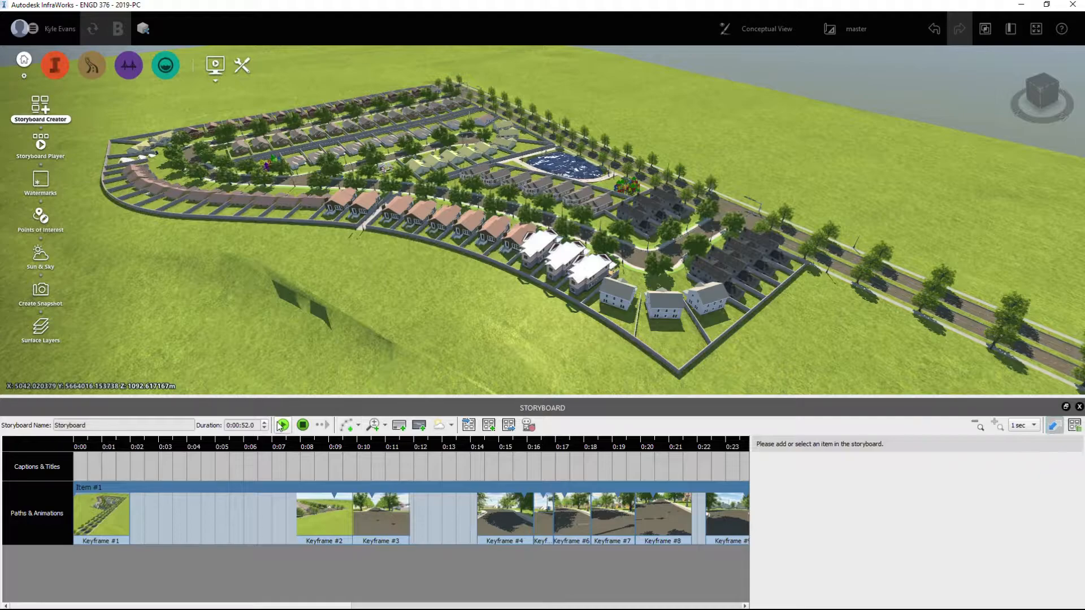
click(282, 425)
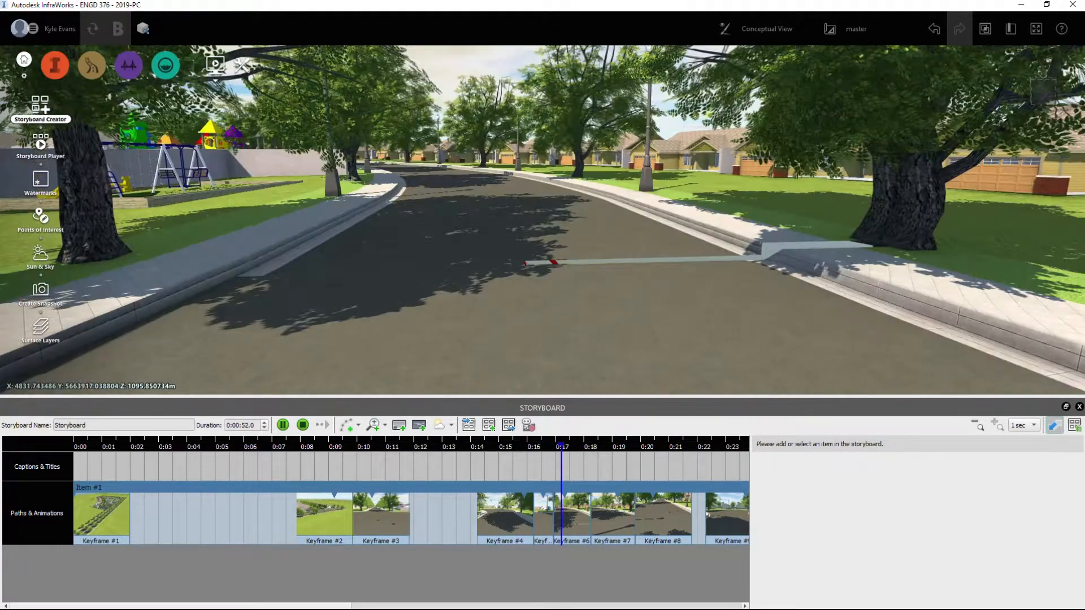
click(283, 425)
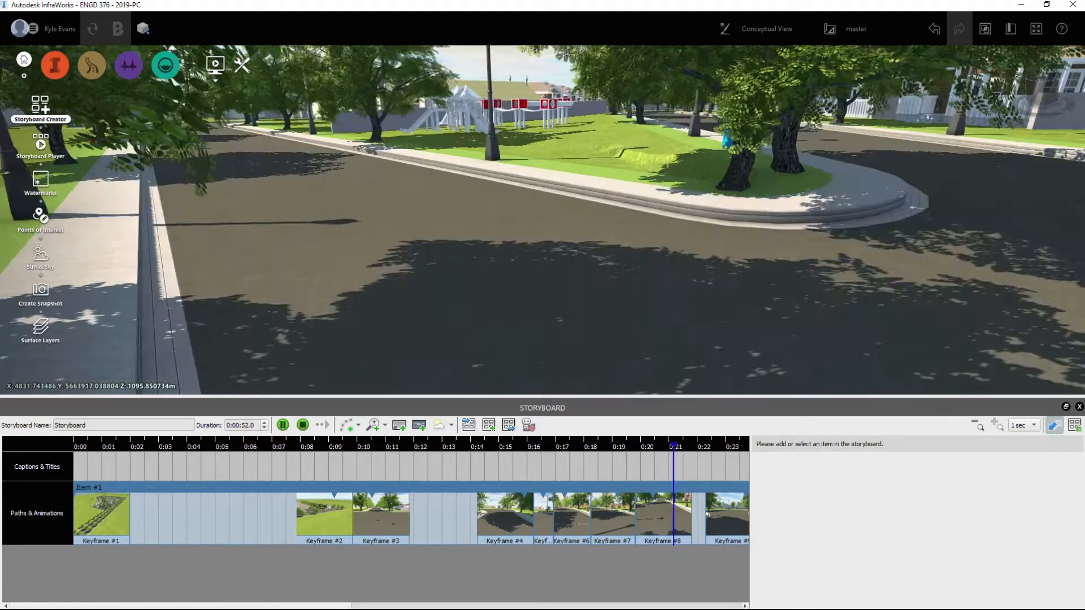
click(283, 425)
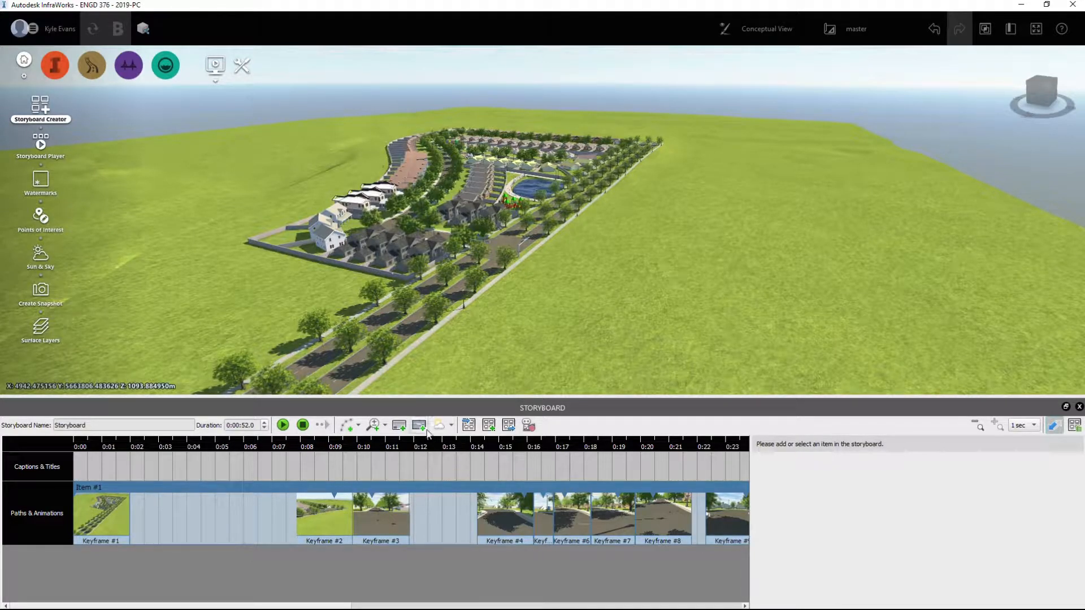
mouse_move(420, 424)
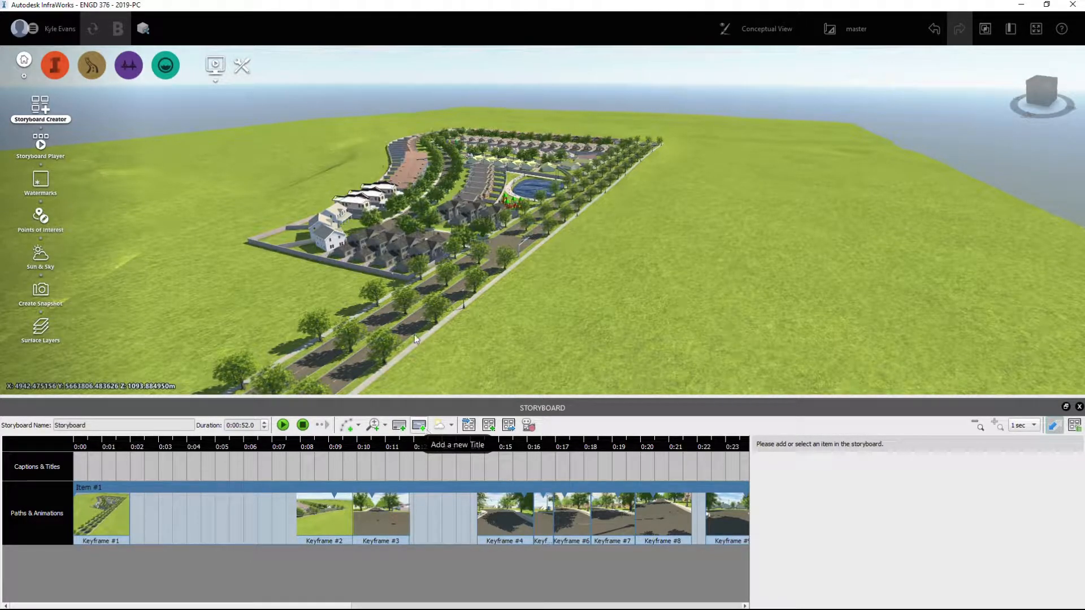
mouse_move(528, 424)
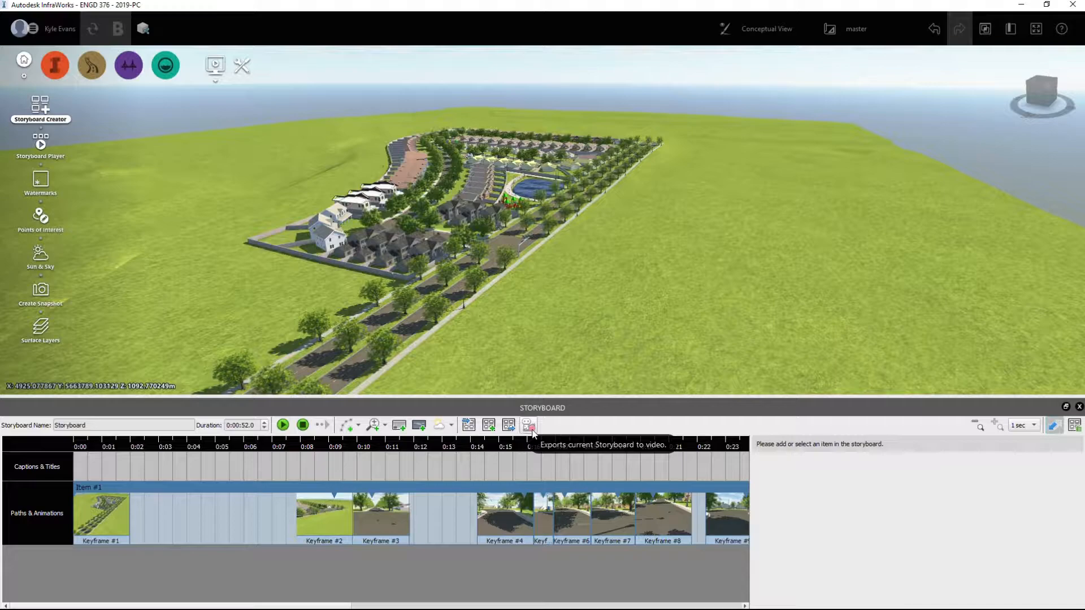
Step: Set the storyboard export resolution to 1980 × 1080 pixels
click(527, 425)
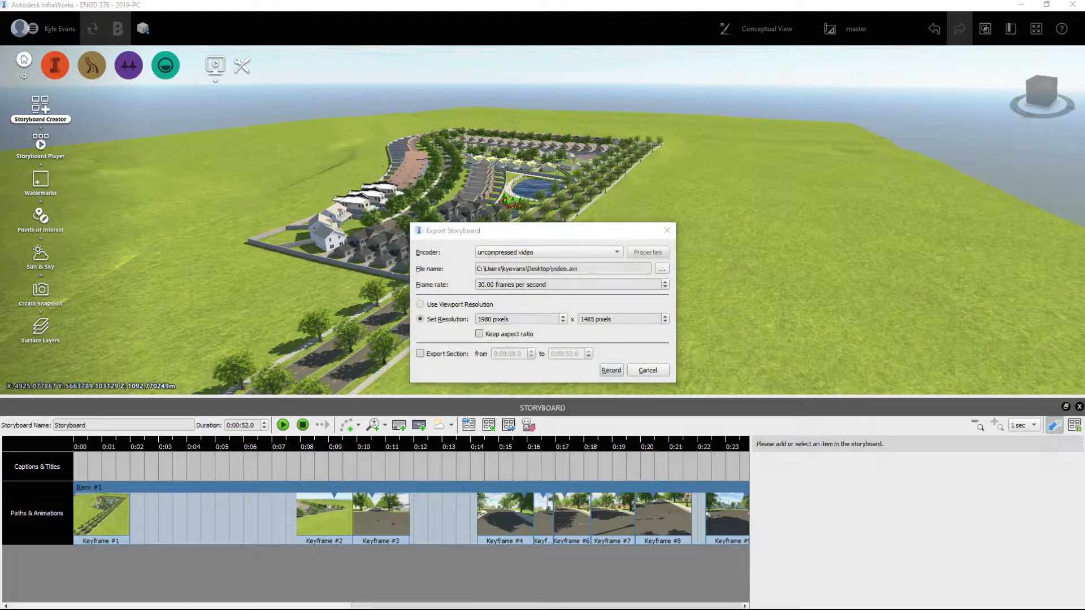
mouse_move(346, 270)
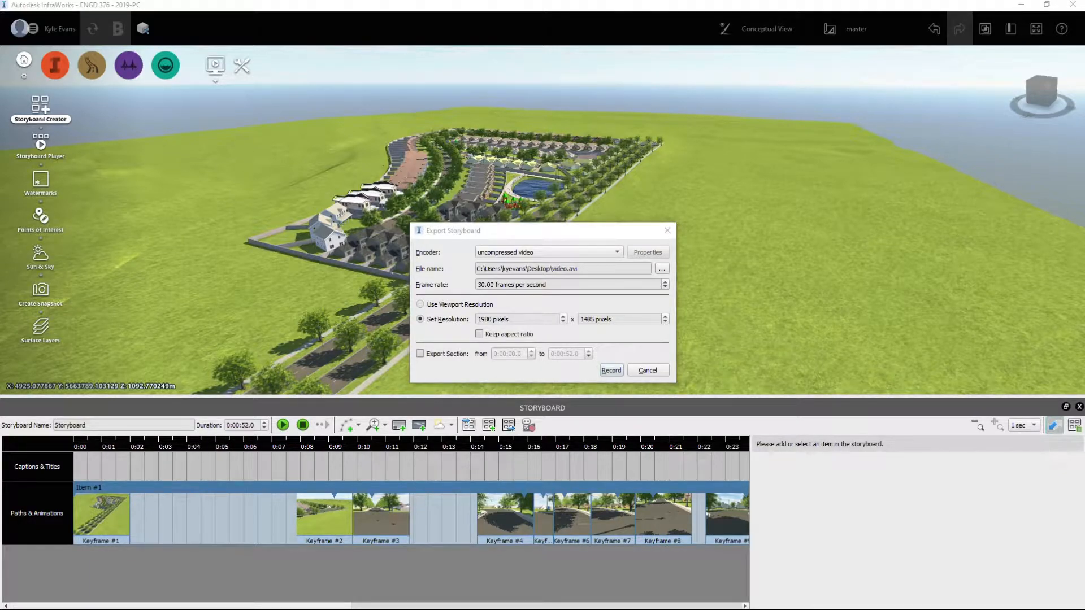
mouse_move(245, 376)
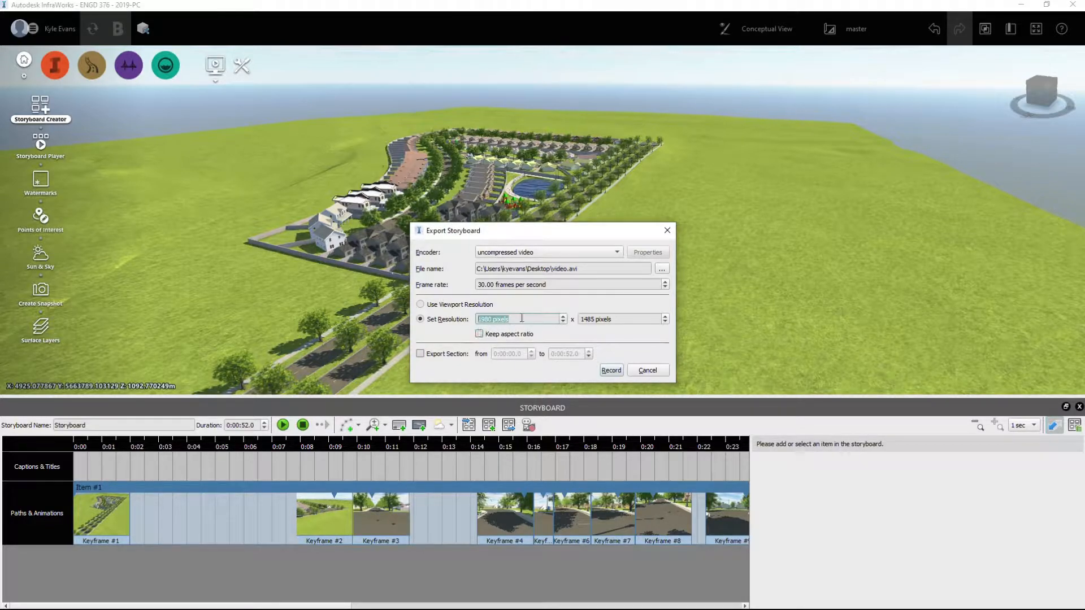
click(618, 318)
text(080)
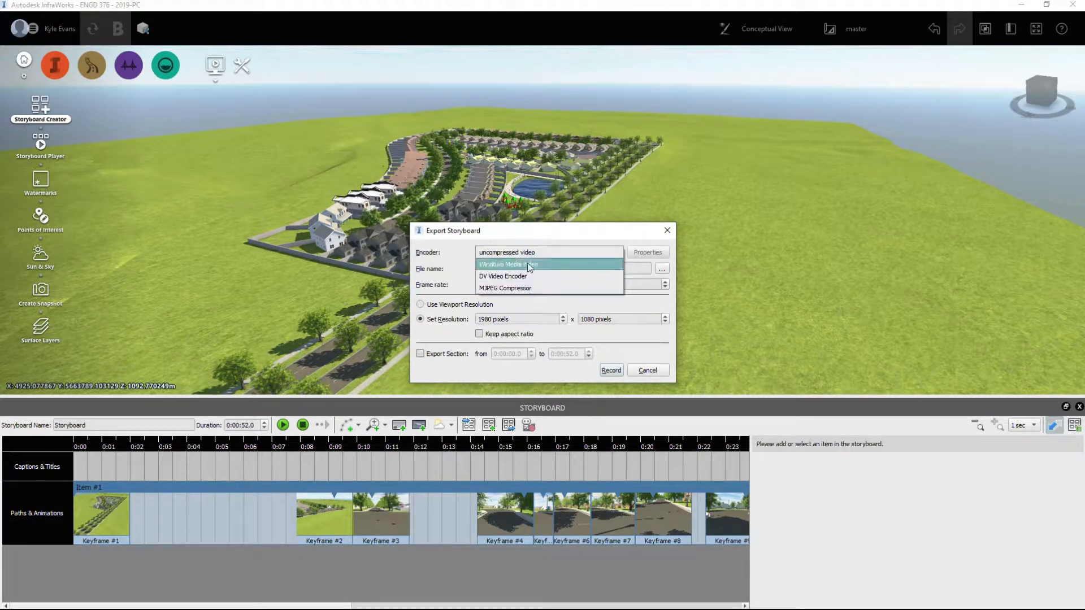
Step: Review the encoder format properties, keep uncompressed video at 30 fps, and start recording
click(505, 288)
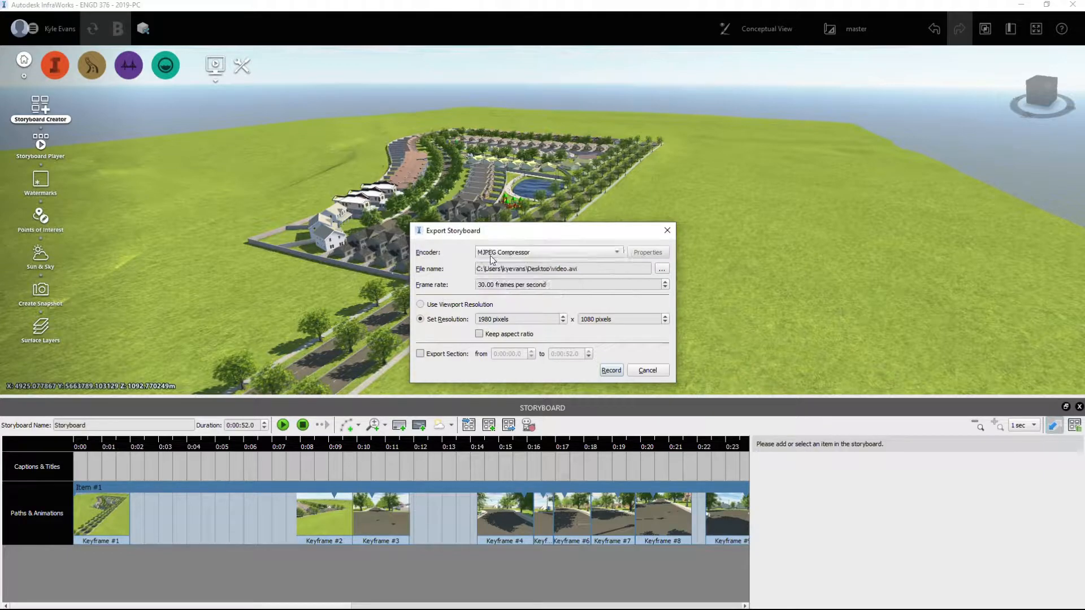
click(617, 251)
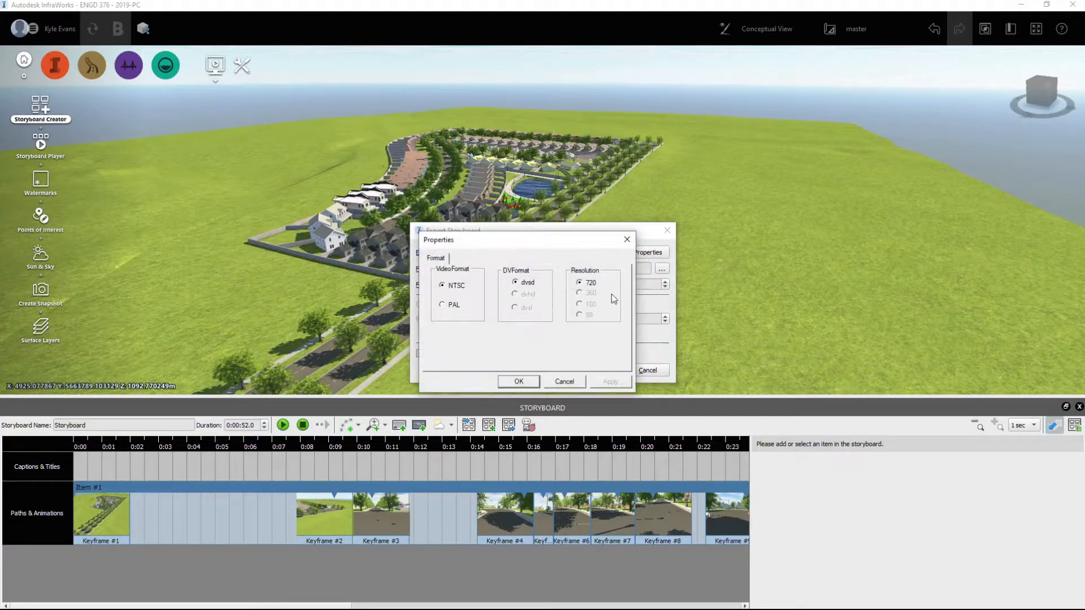
click(517, 382)
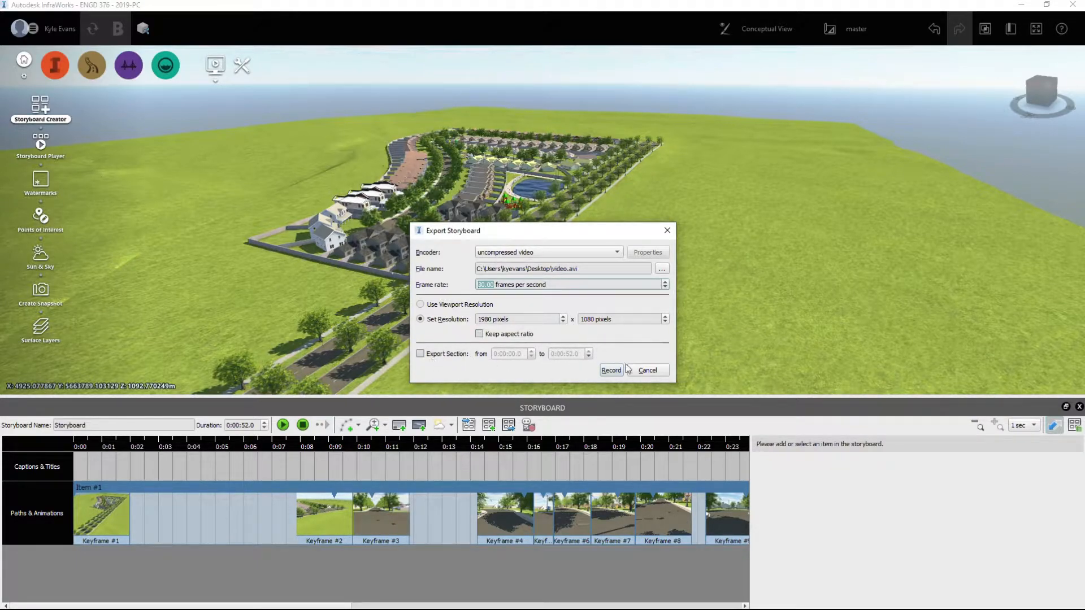
click(610, 369)
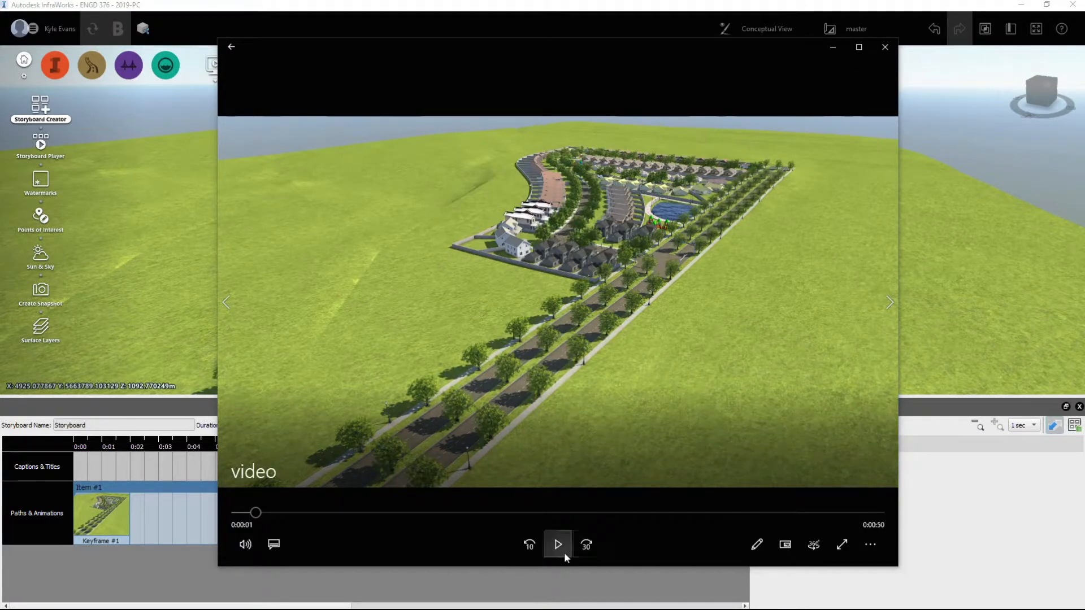
Step: Play the exported video in Photos, skipping ahead to the street-level part and near the end
click(558, 544)
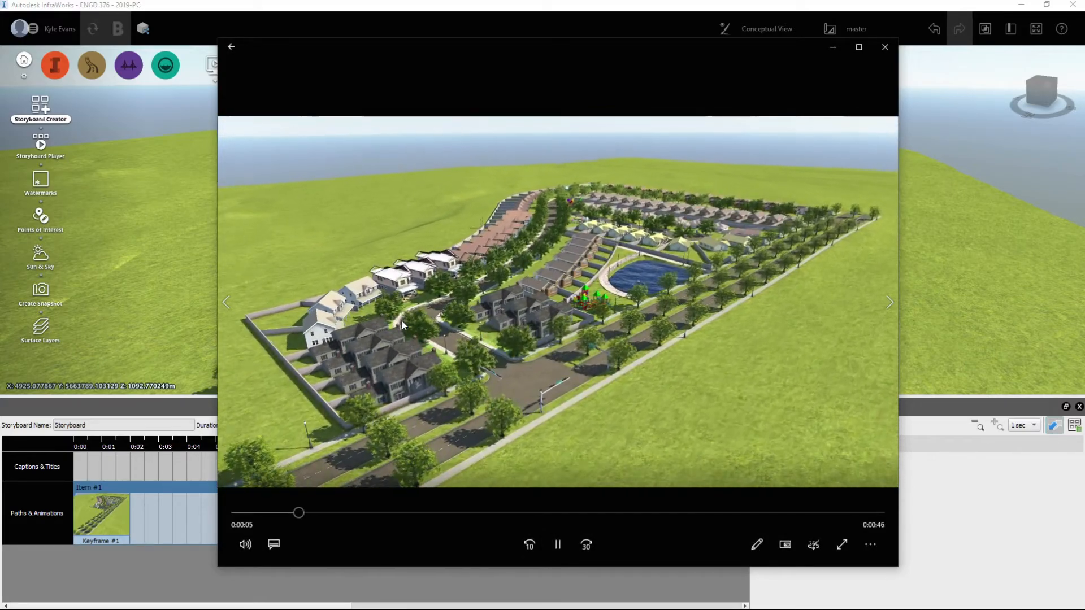
drag(299, 513, 455, 513)
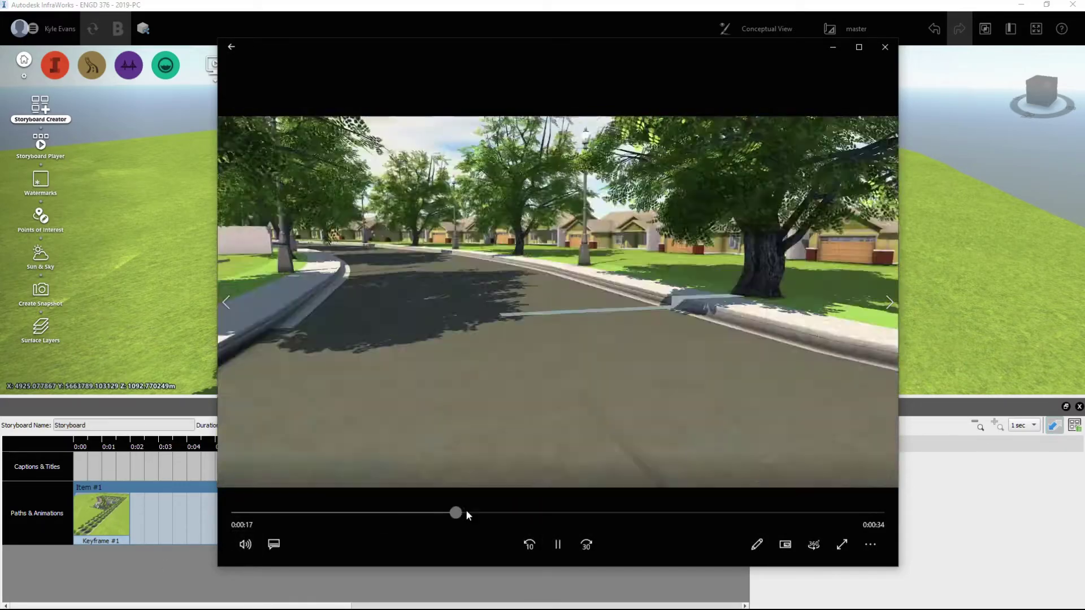
drag(455, 513, 584, 513)
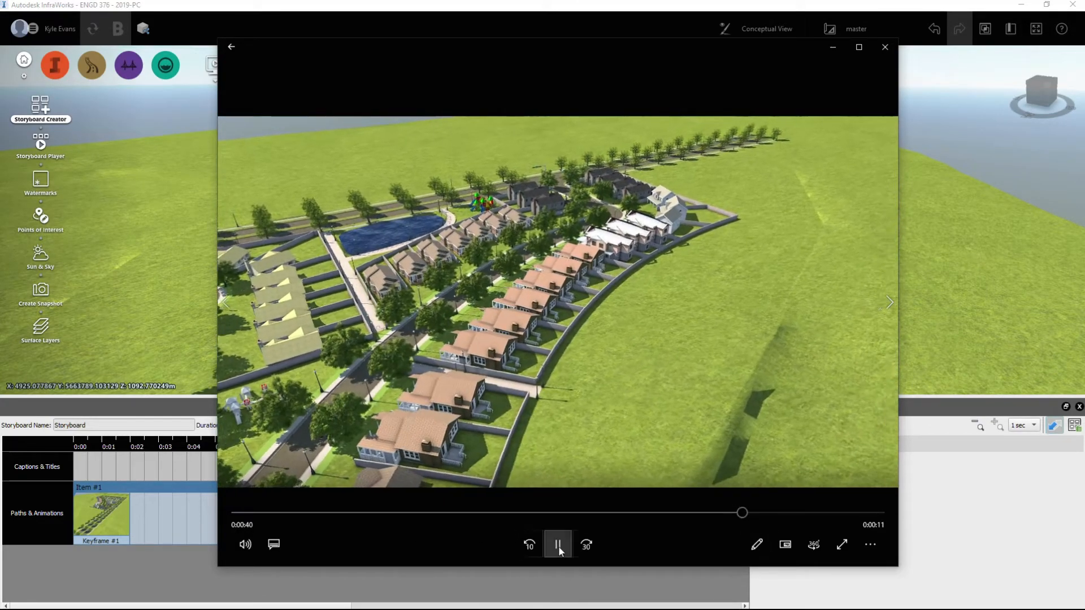
click(558, 546)
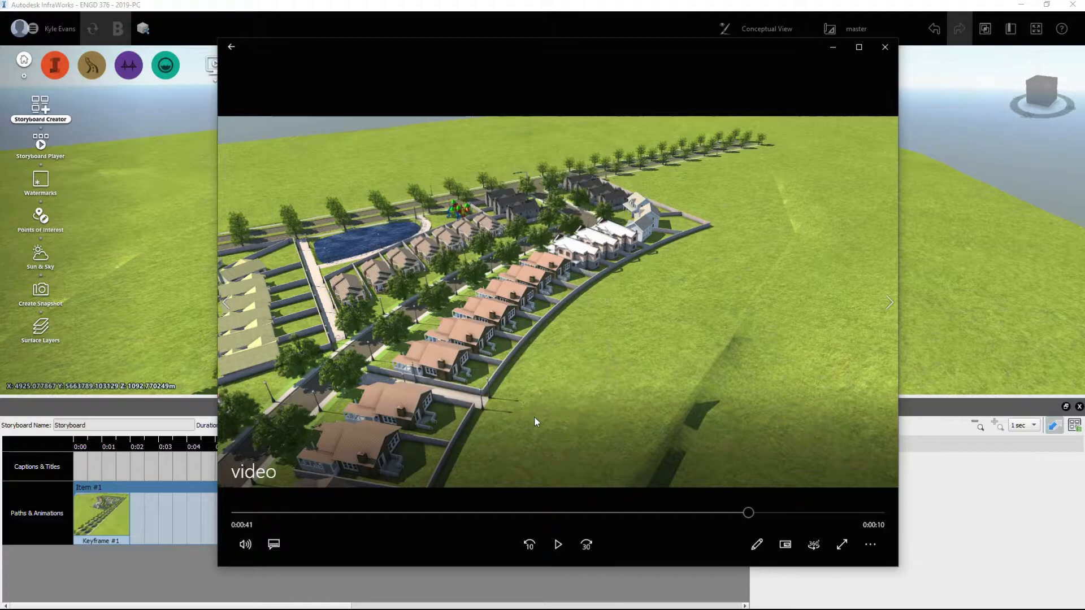
Step: Scrub back to around 31 and 43 seconds, then close the Photos window
drag(747, 512, 619, 513)
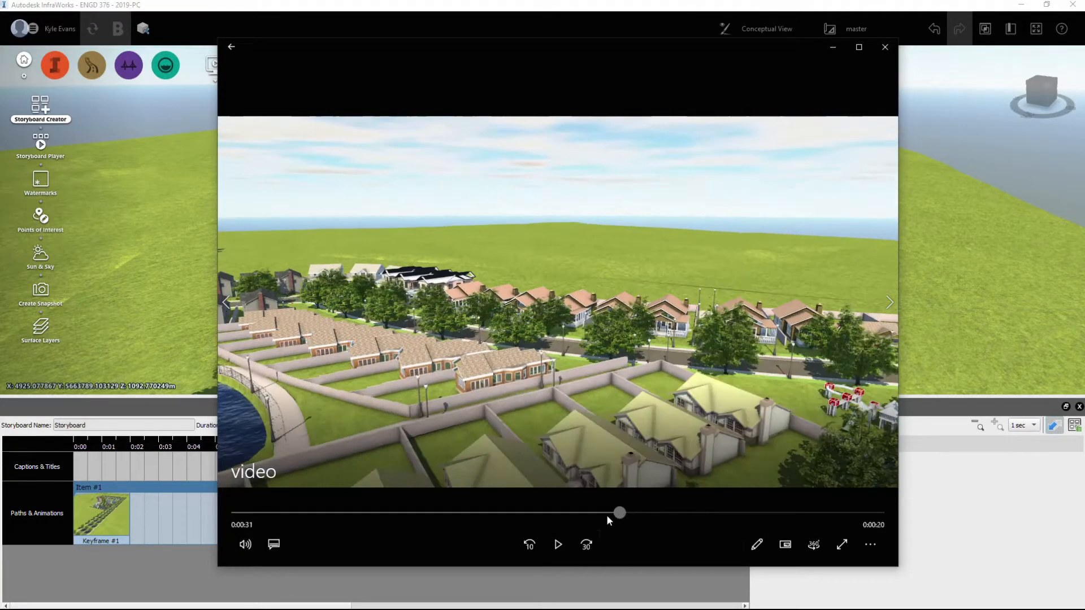
drag(618, 513, 516, 513)
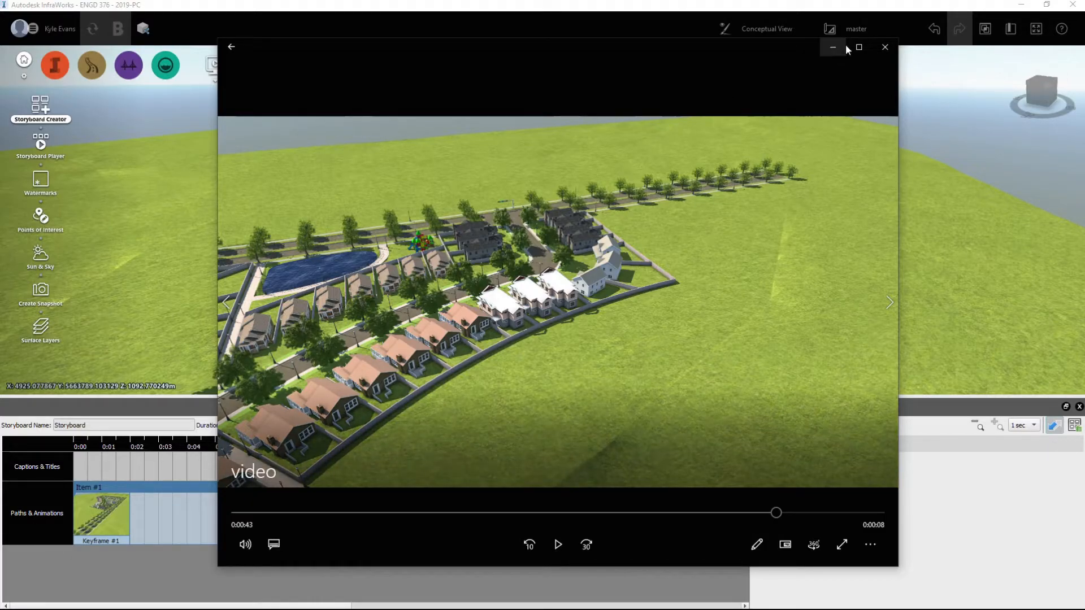
click(885, 47)
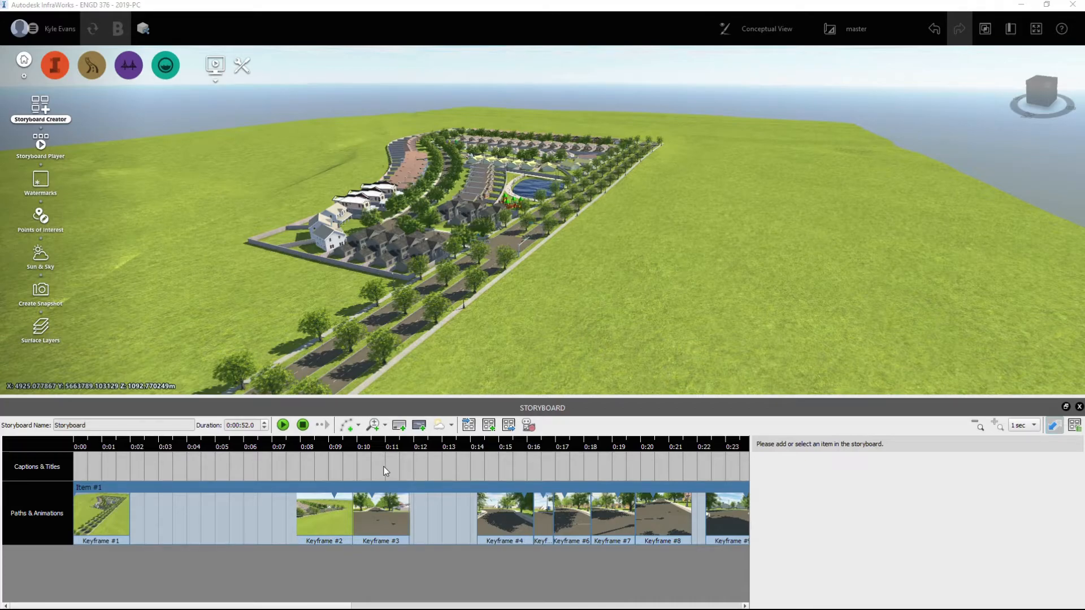